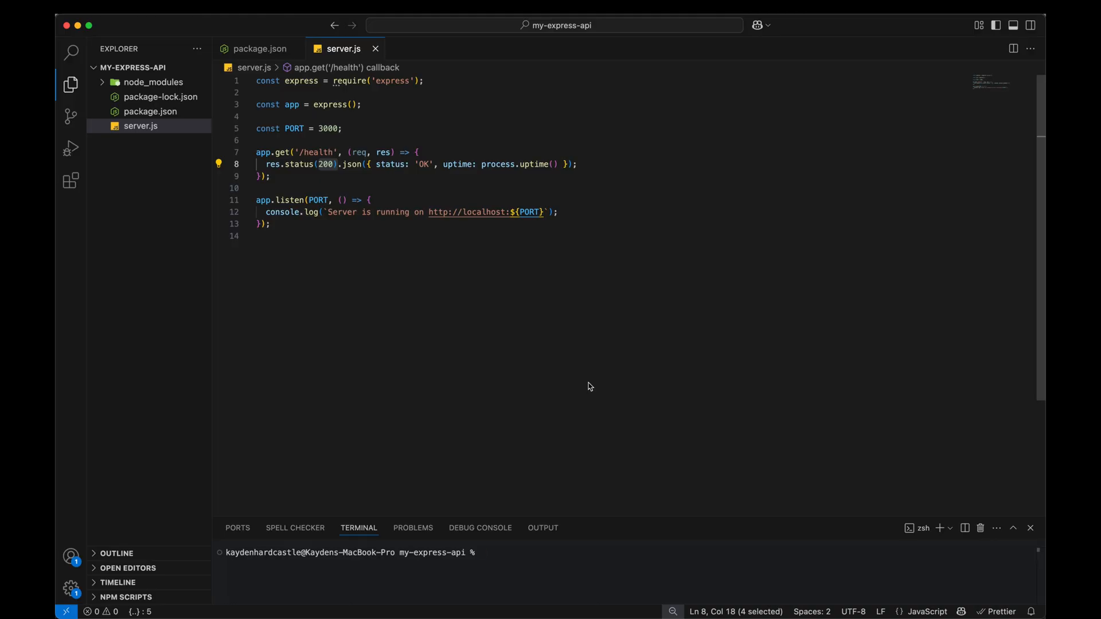
mouse_move(577, 379)
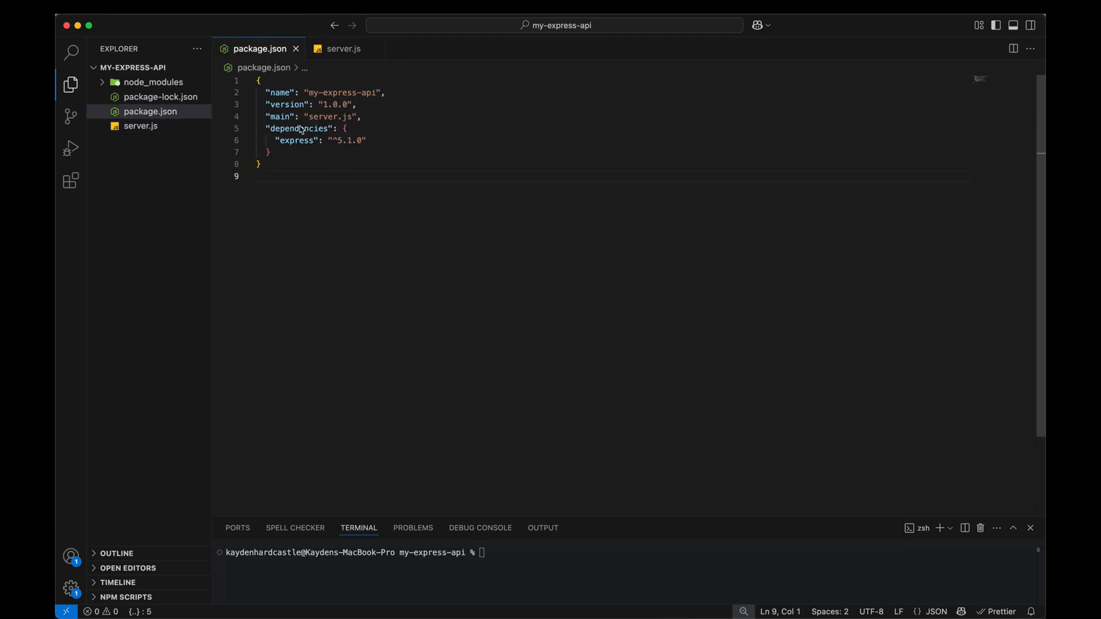
mouse_move(362, 91)
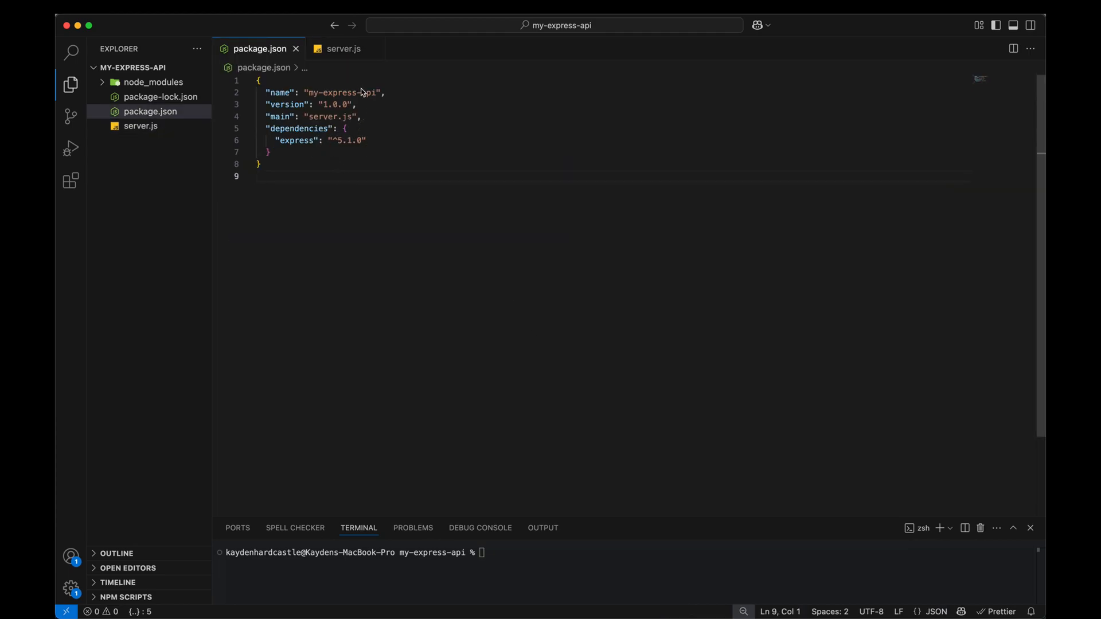
Review server.js and start the Express server locally with node server.js.
left_click(343, 48)
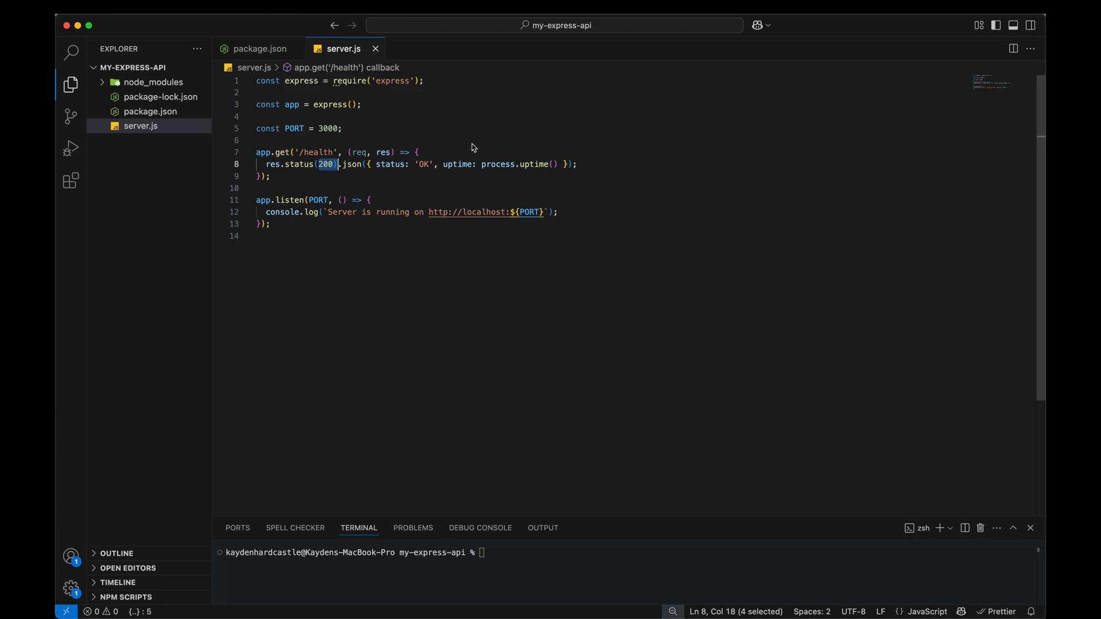
mouse_move(420, 86)
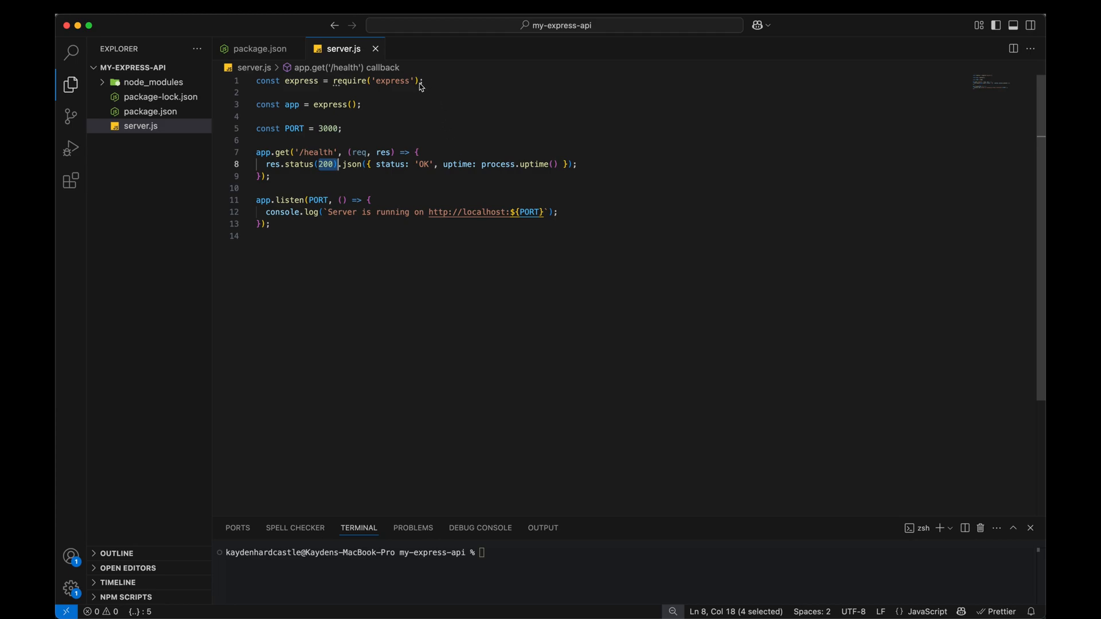
mouse_move(316, 153)
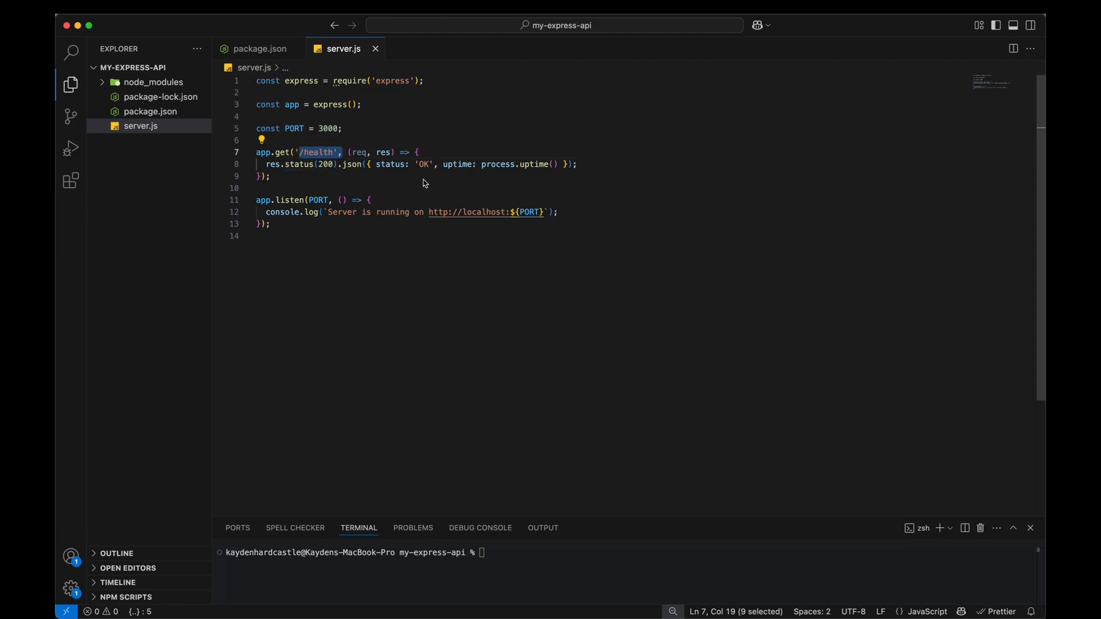
mouse_move(531, 181)
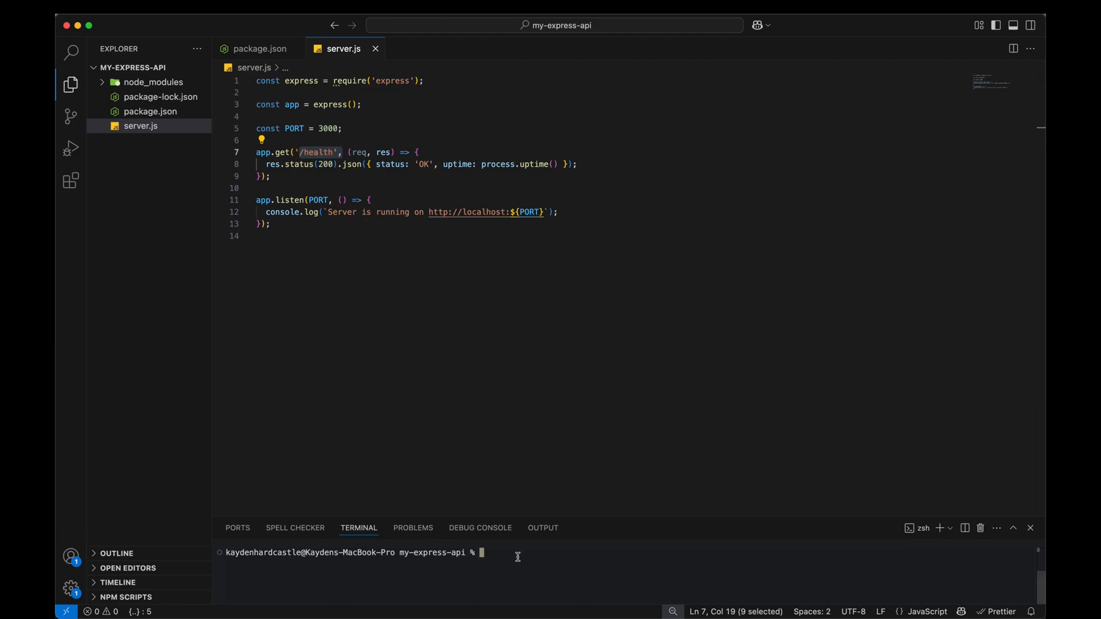
type("node serv")
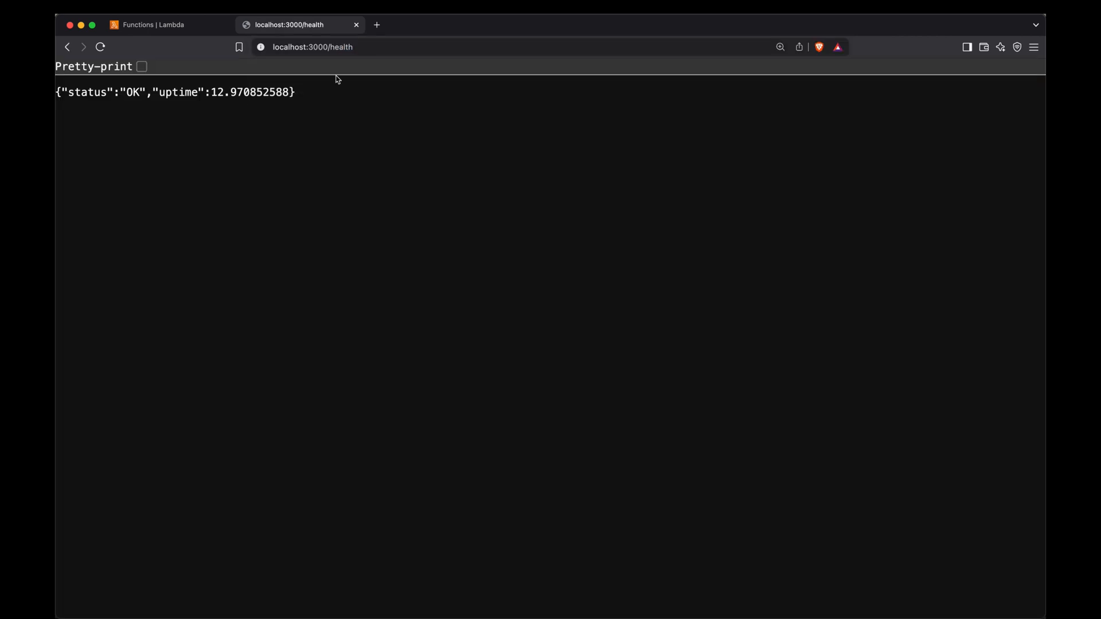
mouse_move(202, 102)
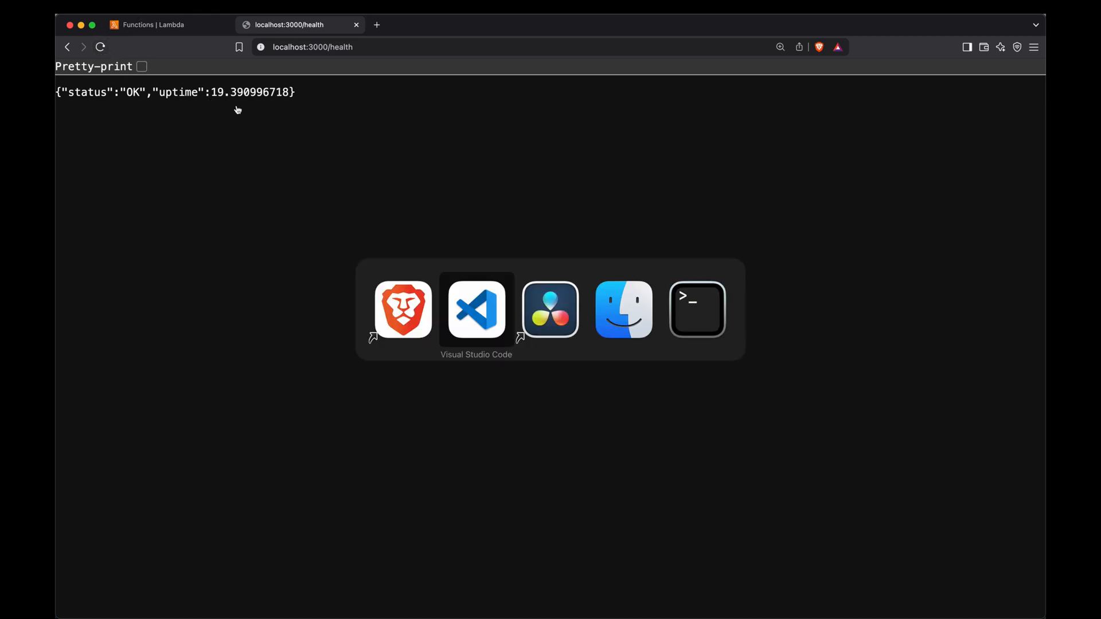
Focus the integrated terminal where node server.js is running.
left_click(475, 309)
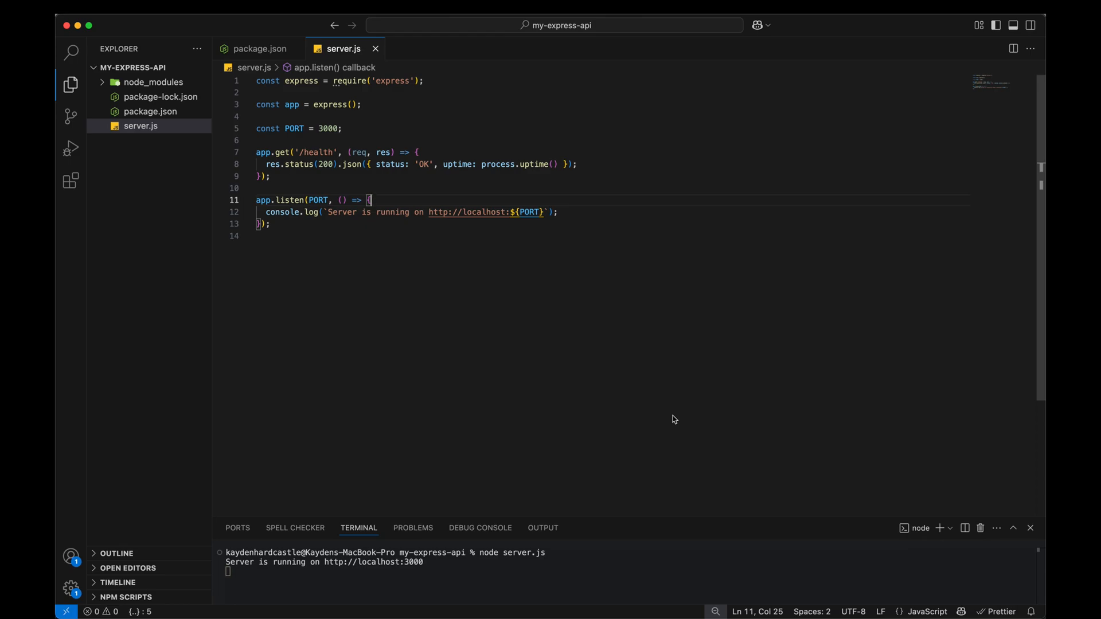
mouse_move(677, 416)
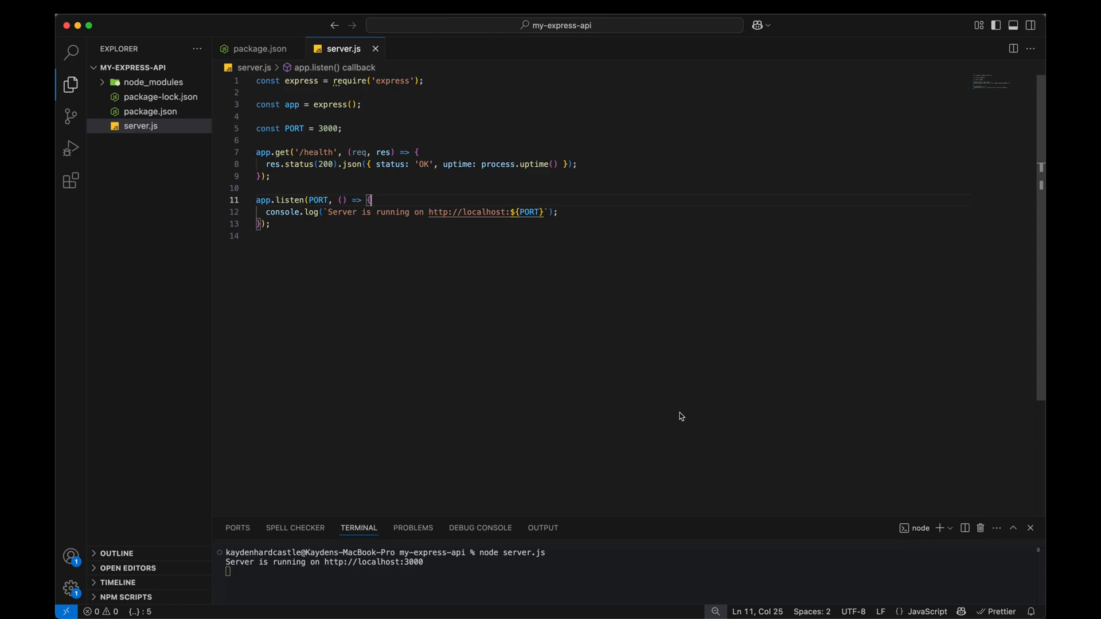
mouse_move(652, 359)
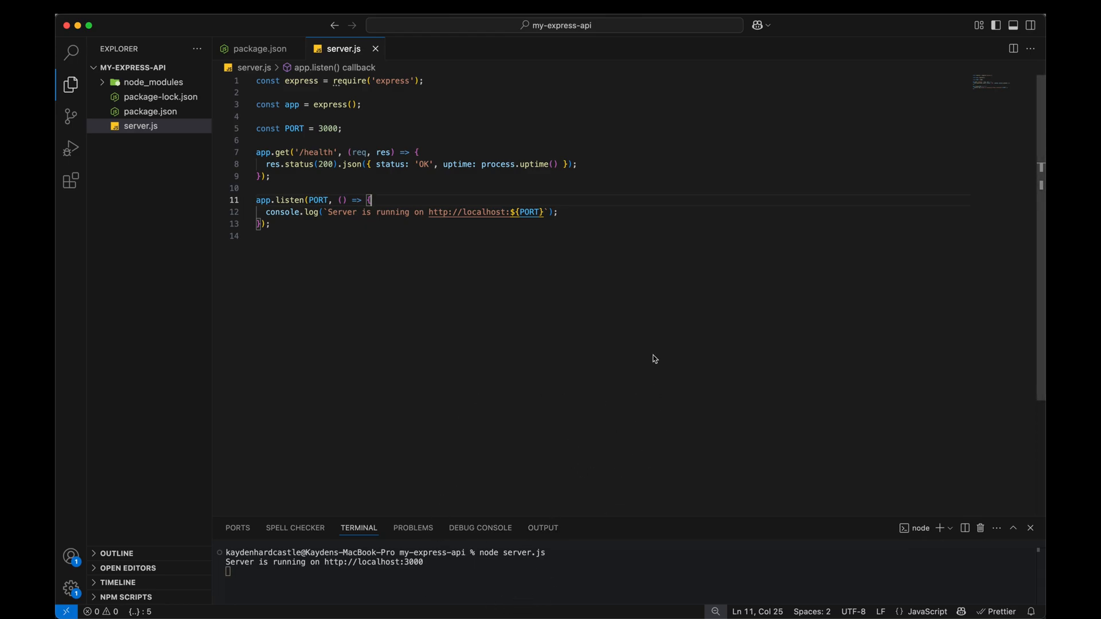
mouse_move(639, 289)
type("n")
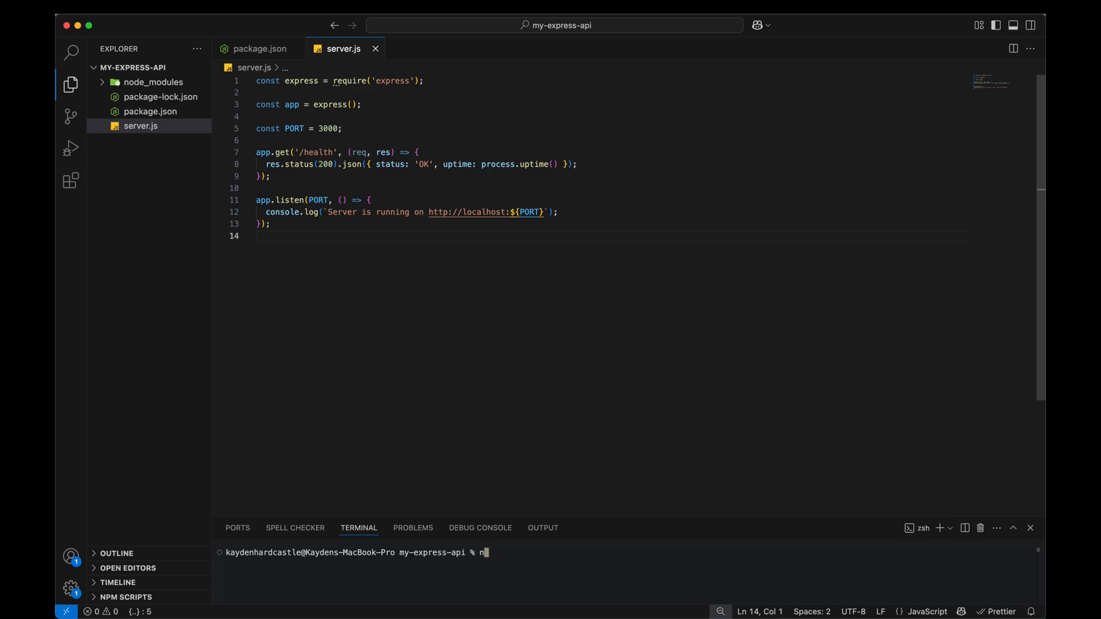
Run npm i serverless-http and confirm package.json lists it beside express.
type("pm i")
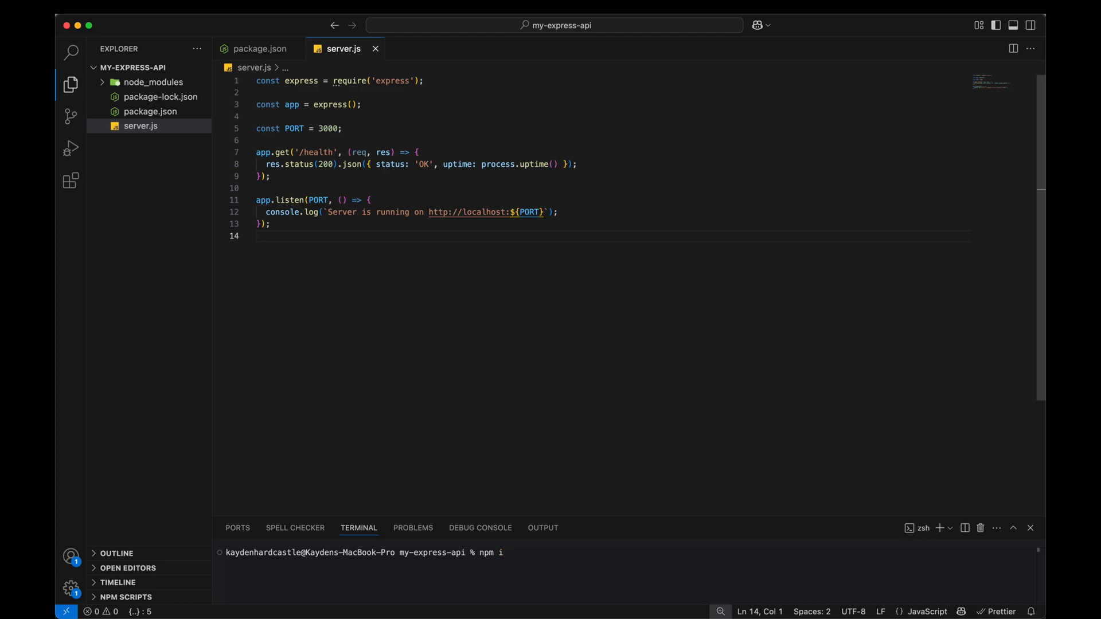
type("serverles")
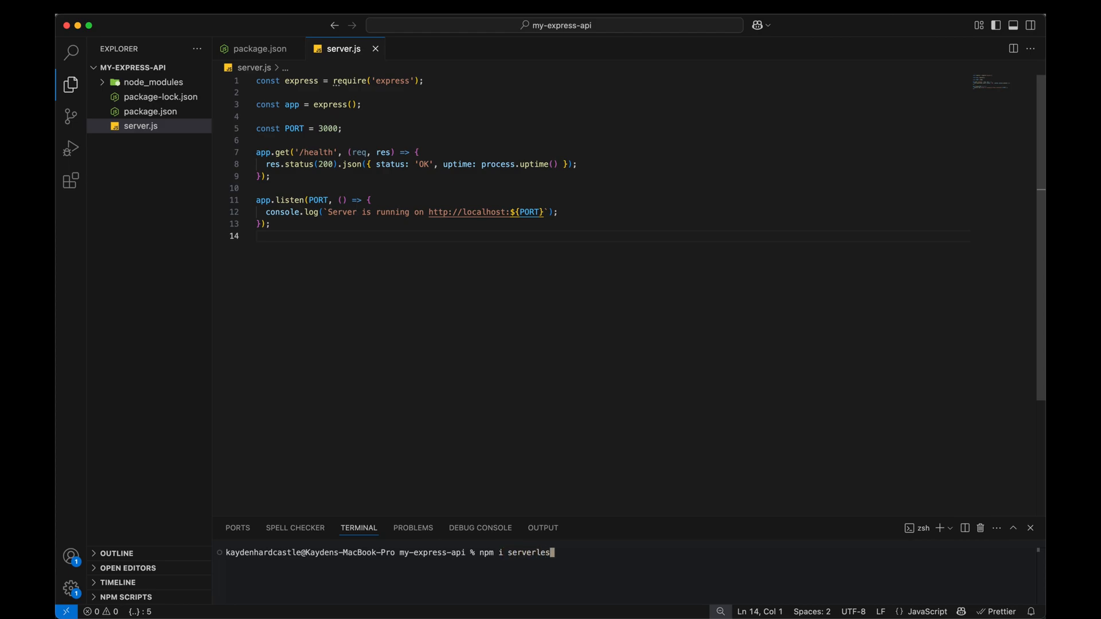
type("s-http")
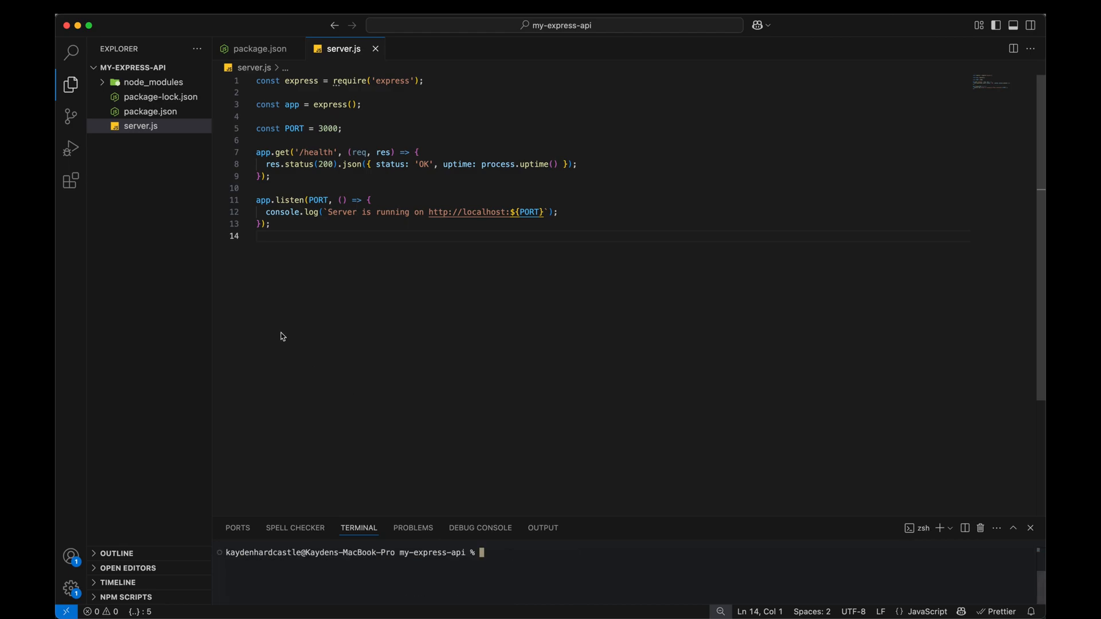
left_click(149, 111)
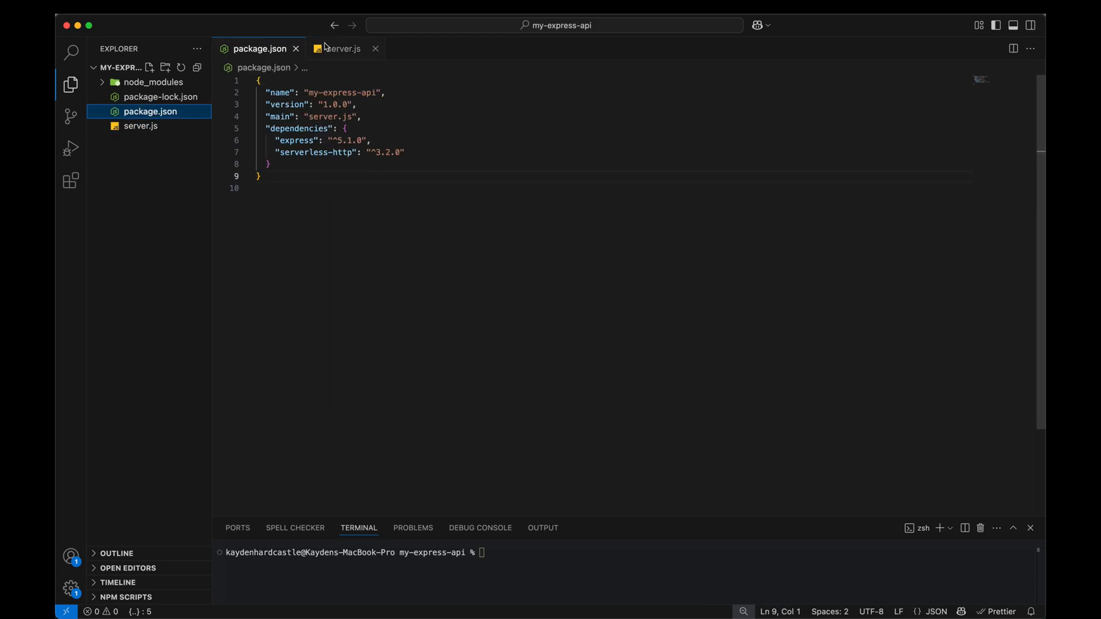
left_click(343, 48)
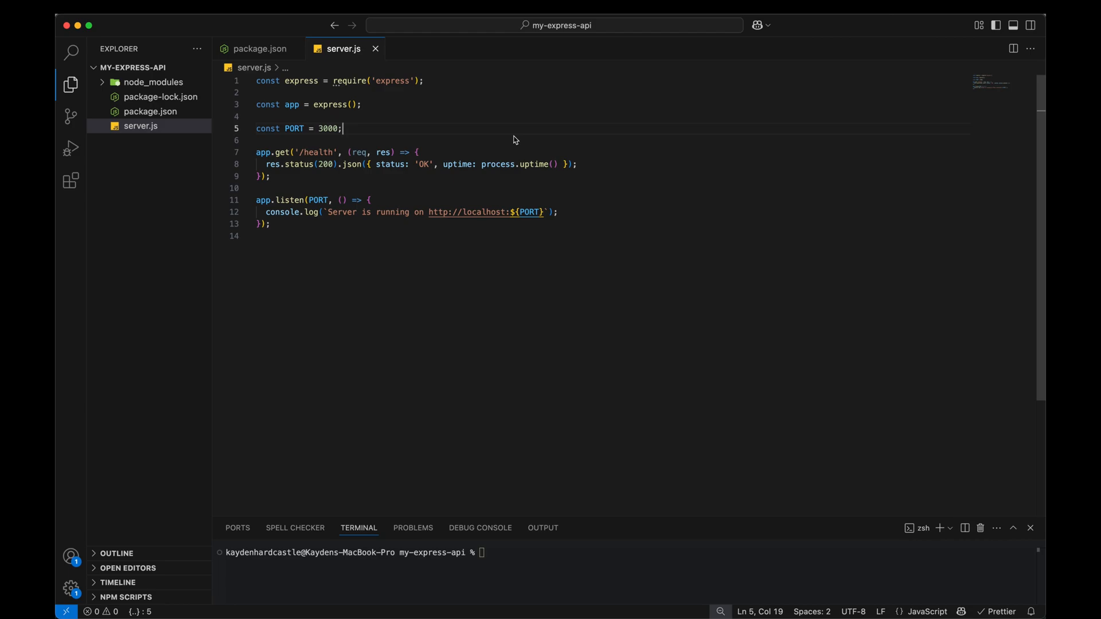
Remove the PORT constant and add const serverless = require('serverless-http') to server.js.
key("Backspace")
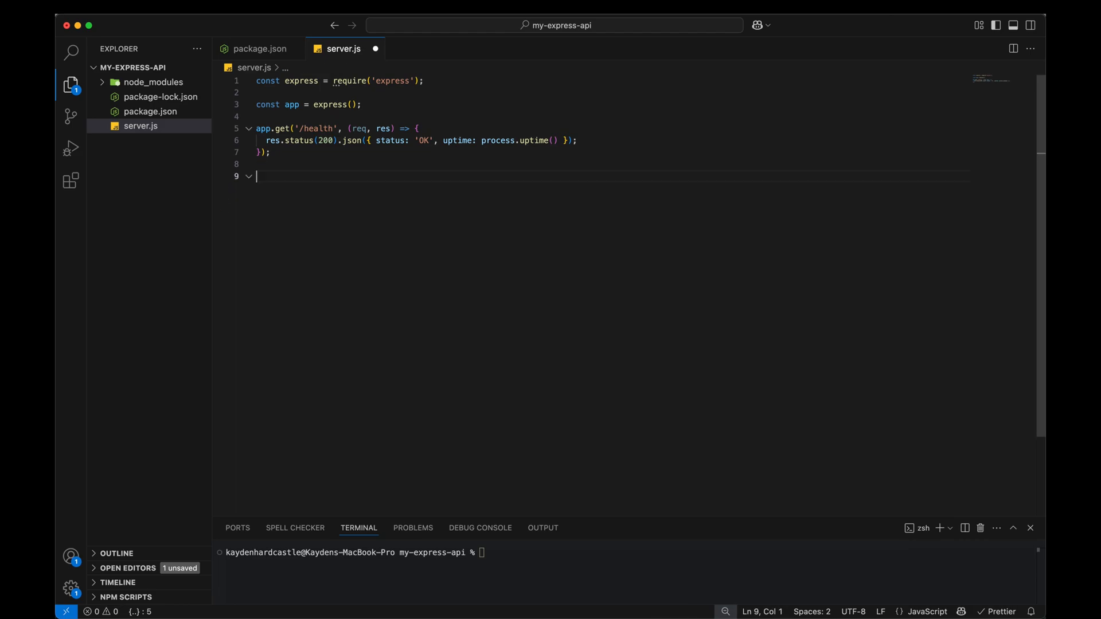
key("Backspace")
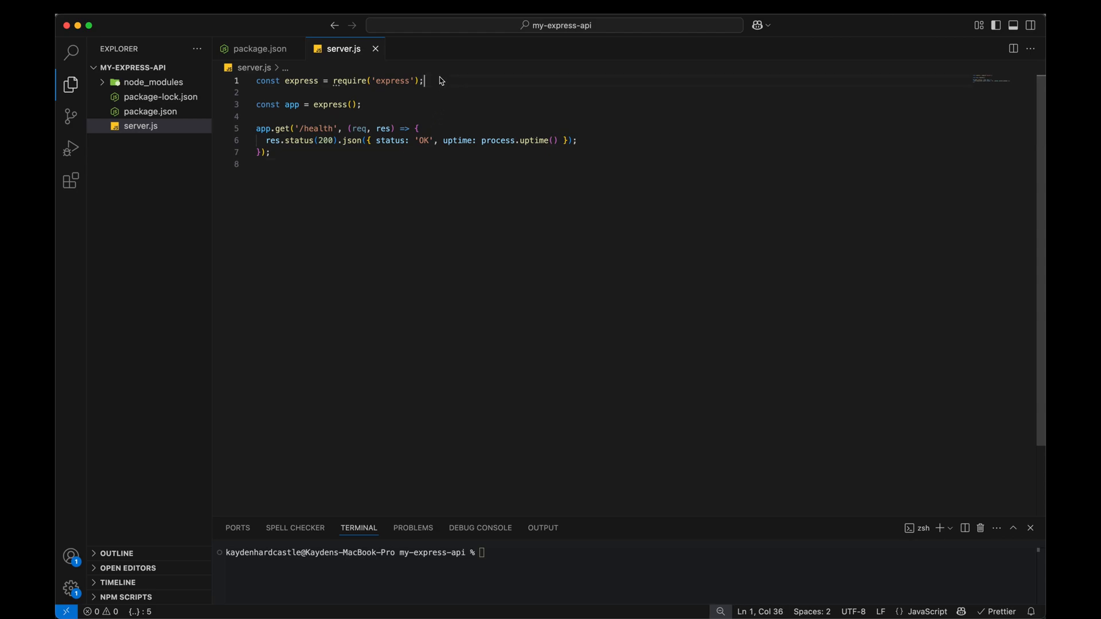
type("const se")
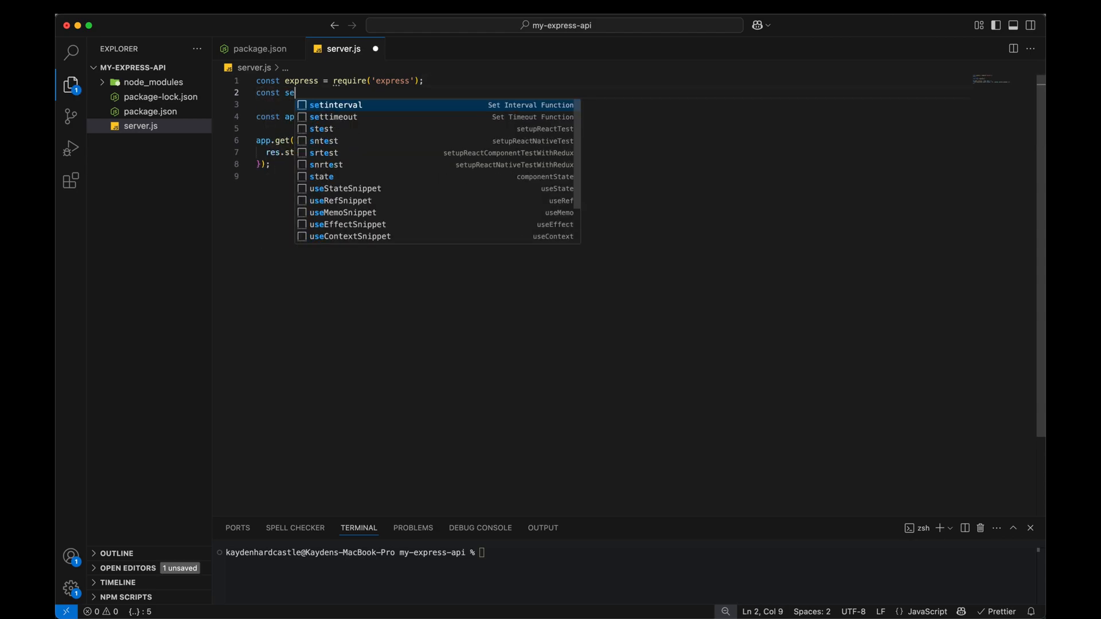
type("rverless = require('")
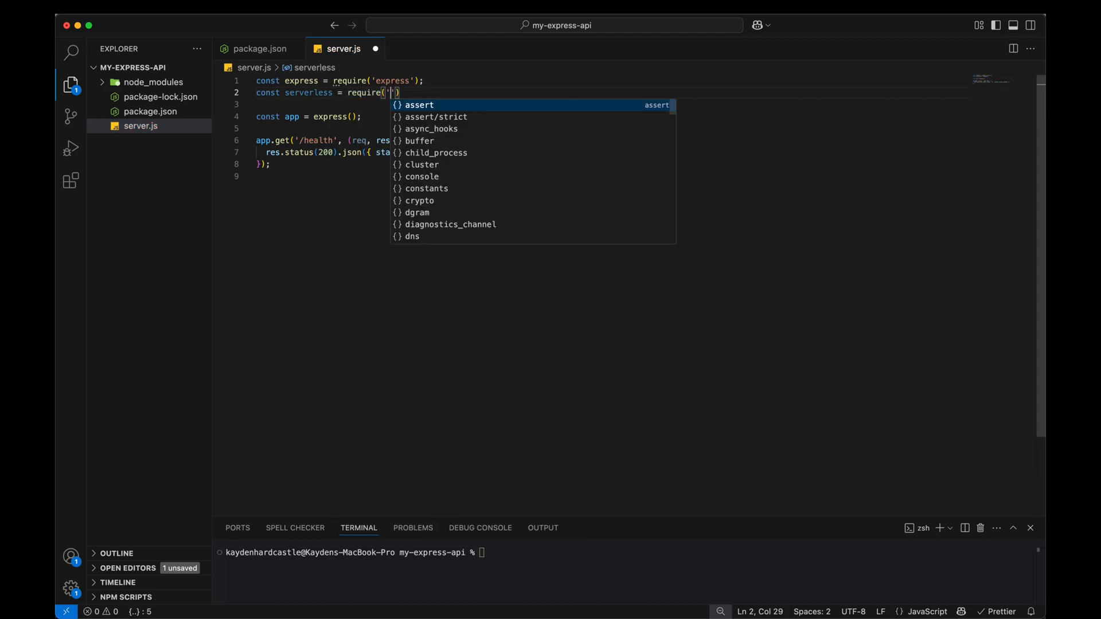
type("serverless-http")
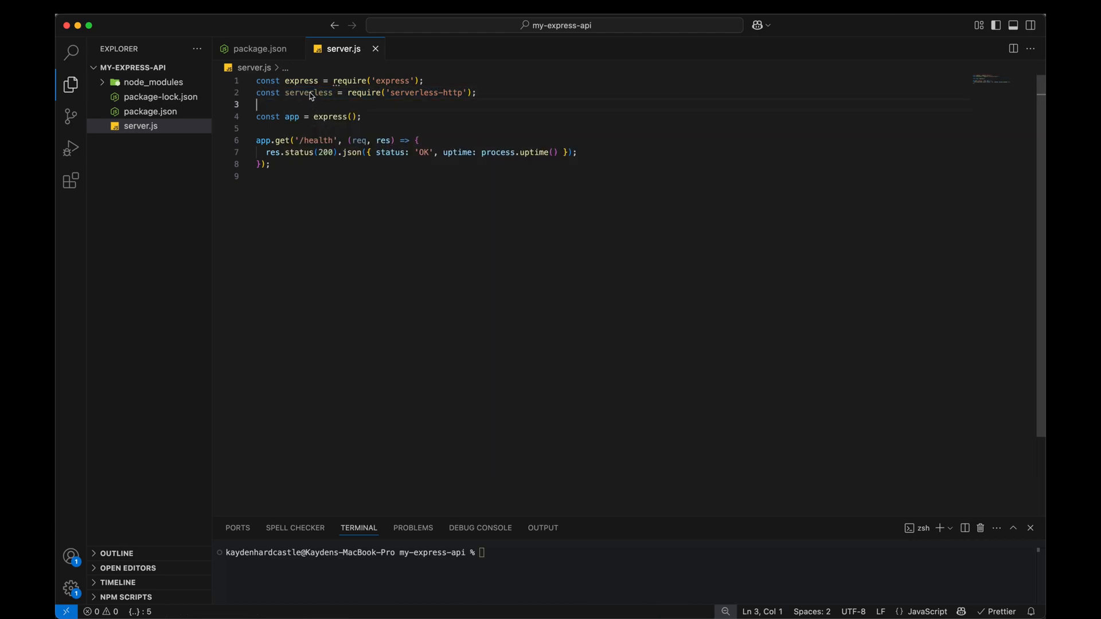
Below the /health route add module.exports.handler = serverless(app).
left_click(273, 164)
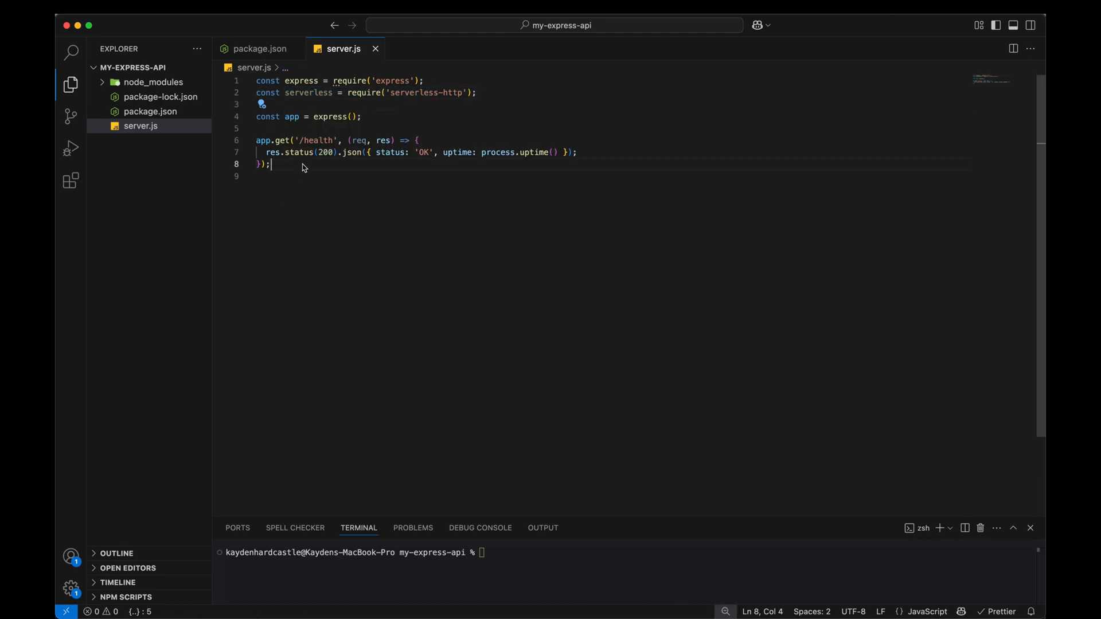
type("modul")
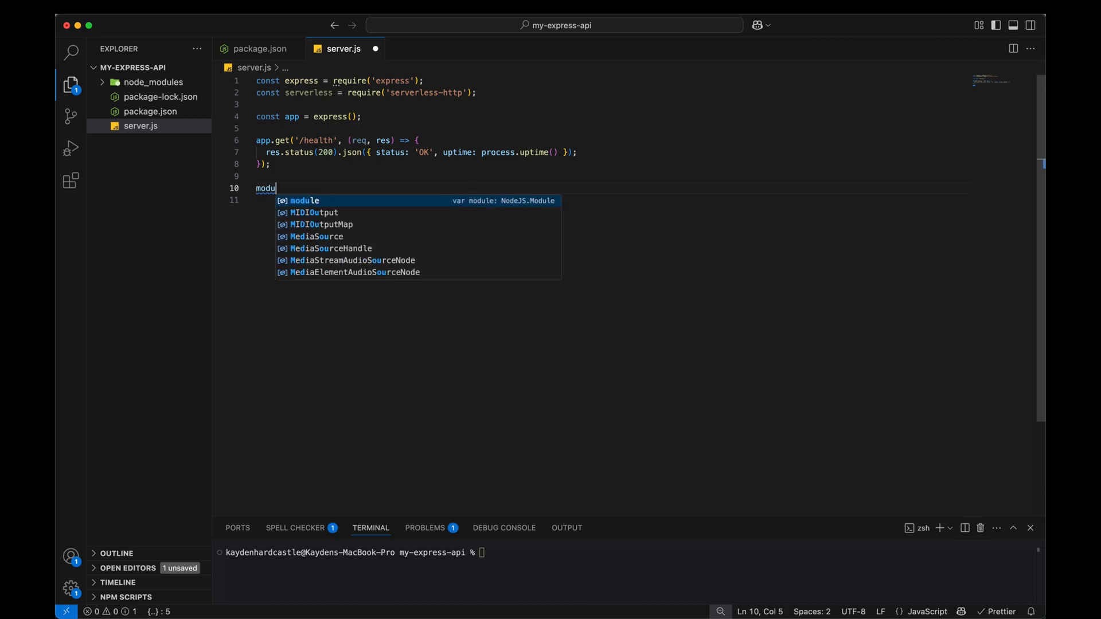
type("le.exports")
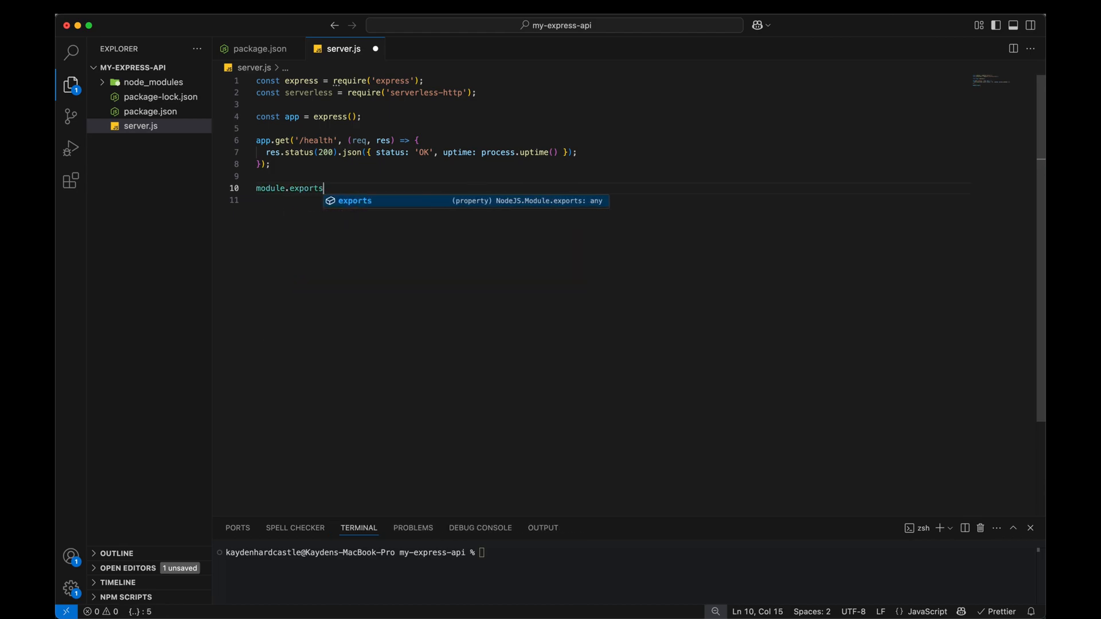
type(".handler")
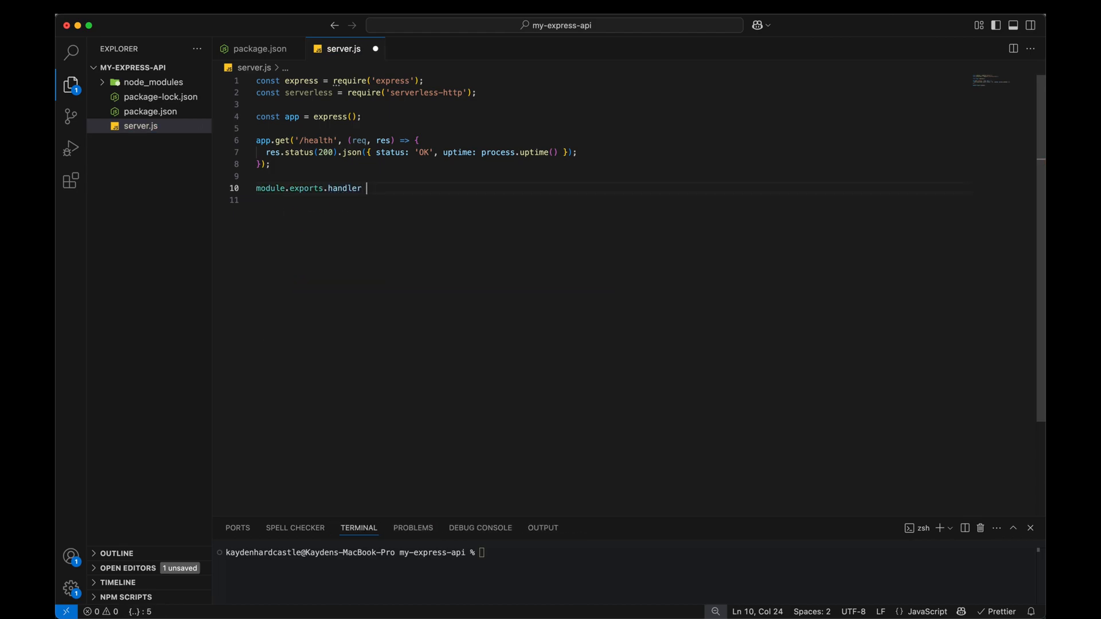
type("= serverless(a")
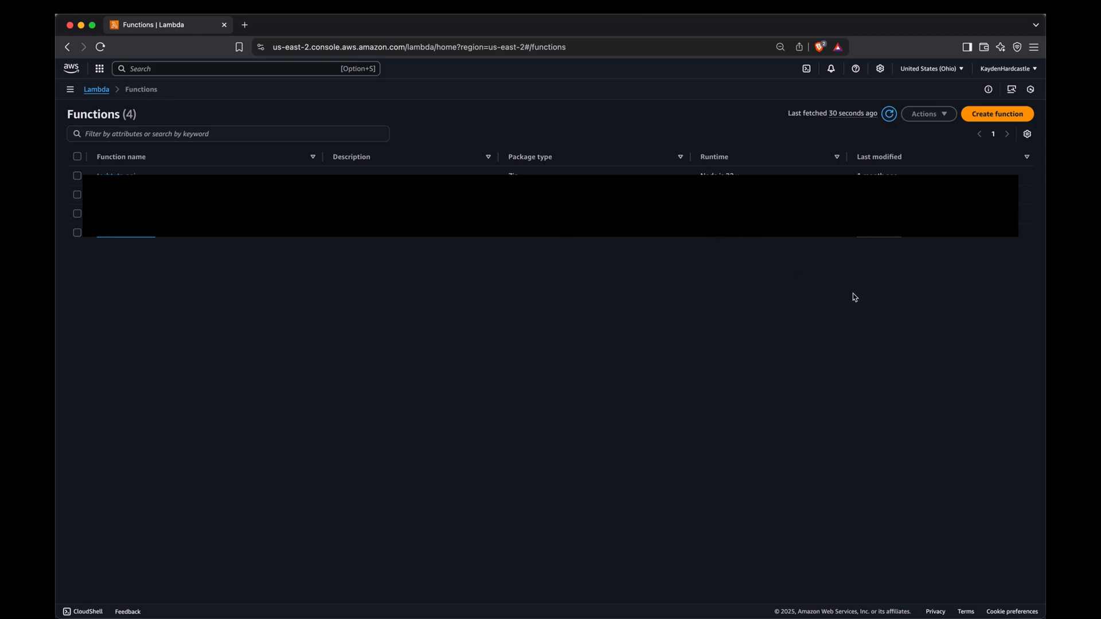
Create a Node.js 22.x function from scratch named my-express-api.
left_click(996, 114)
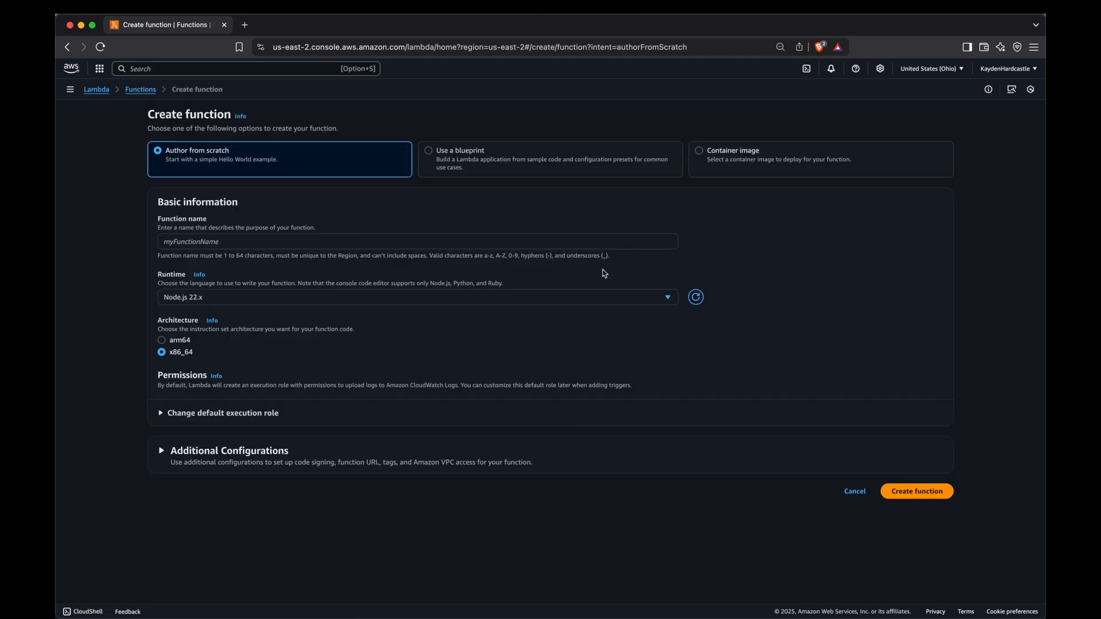
type("my-express-api")
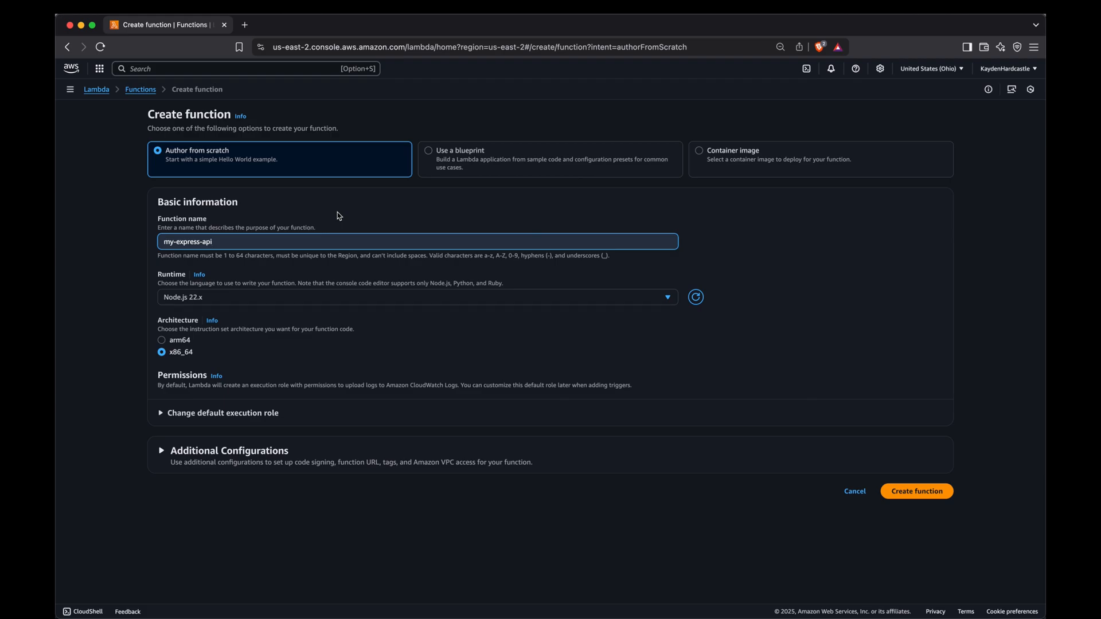
mouse_move(315, 224)
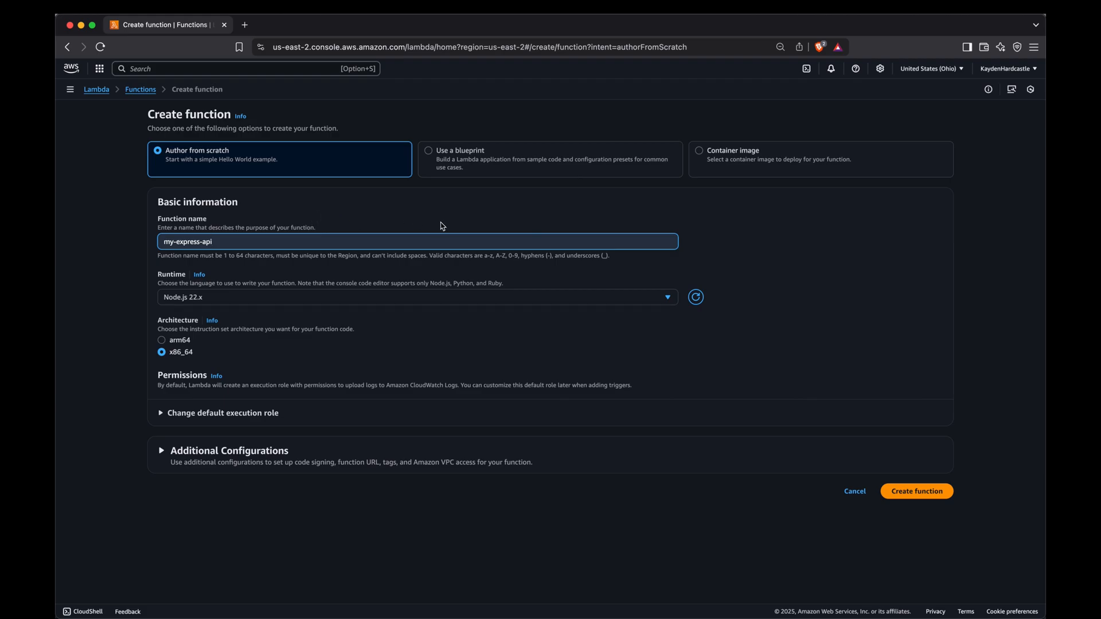
mouse_move(237, 302)
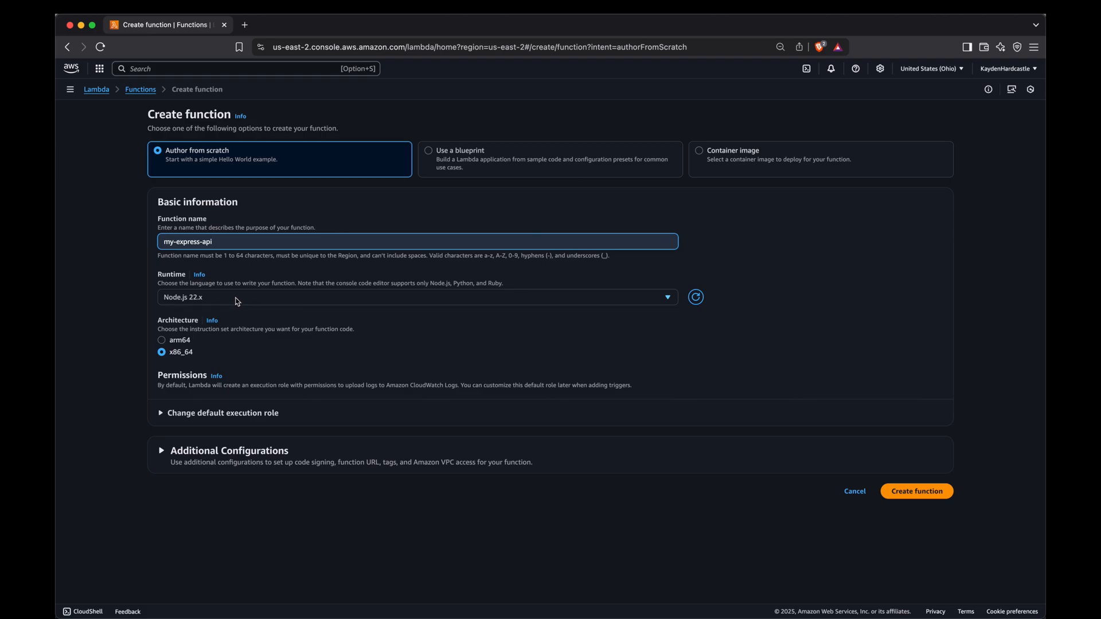
left_click(416, 240)
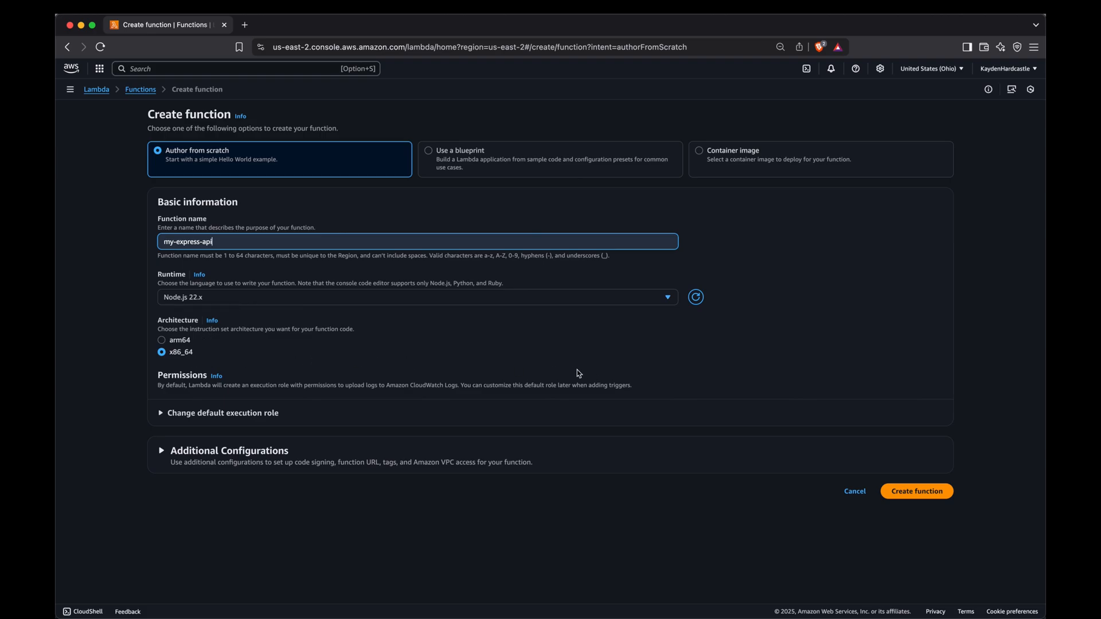
left_click(915, 491)
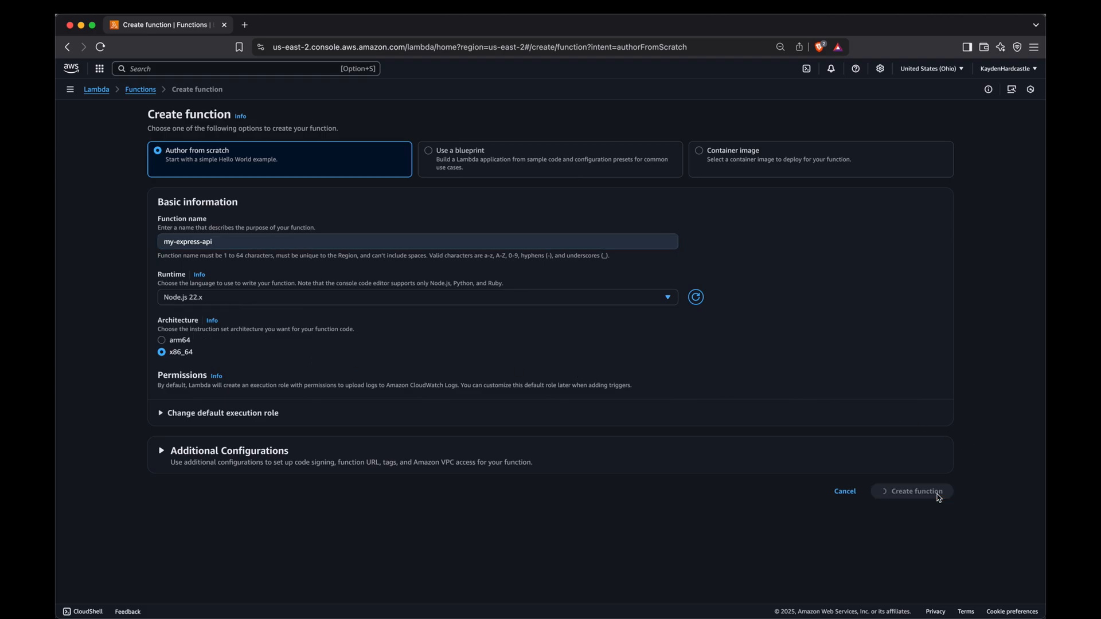
left_click(915, 490)
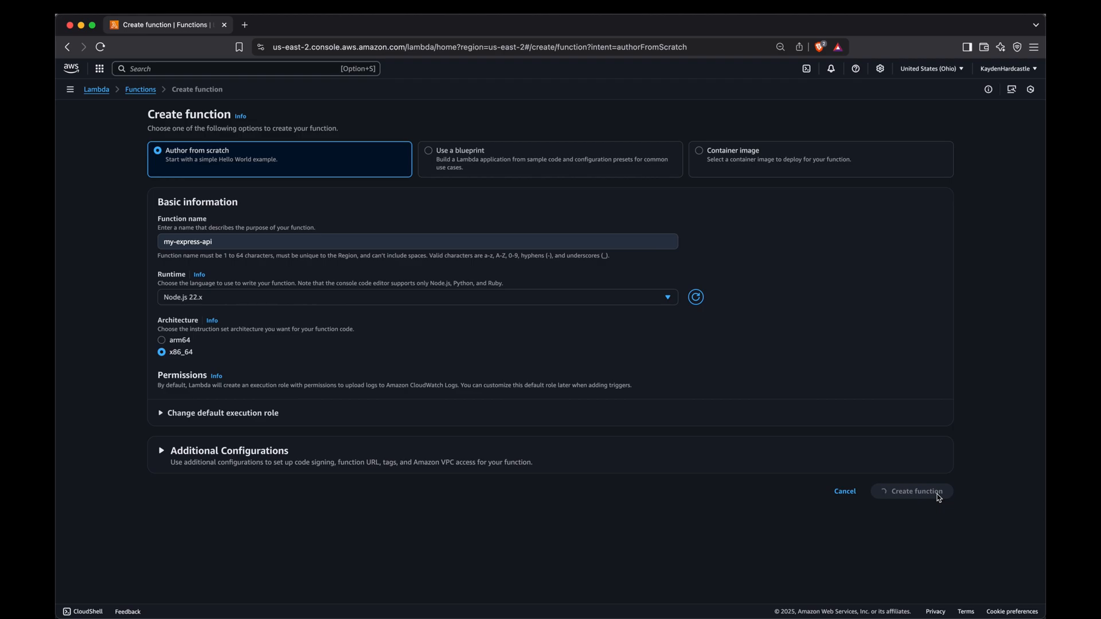
Dismiss the 'Successfully created the function' banner on the my-express-api page.
left_click(915, 491)
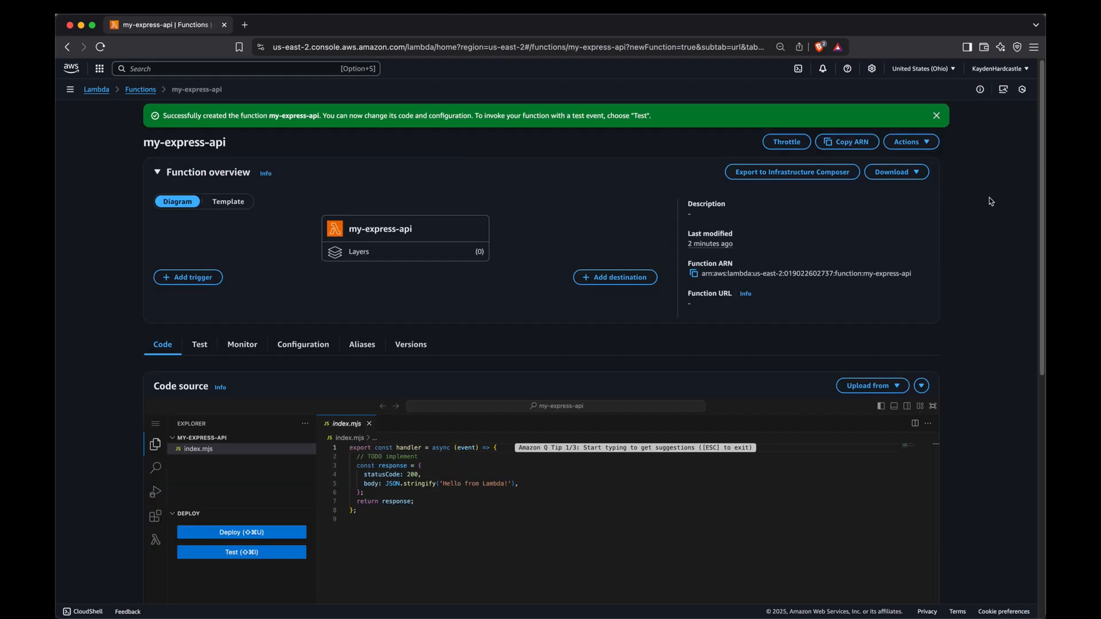
mouse_move(971, 119)
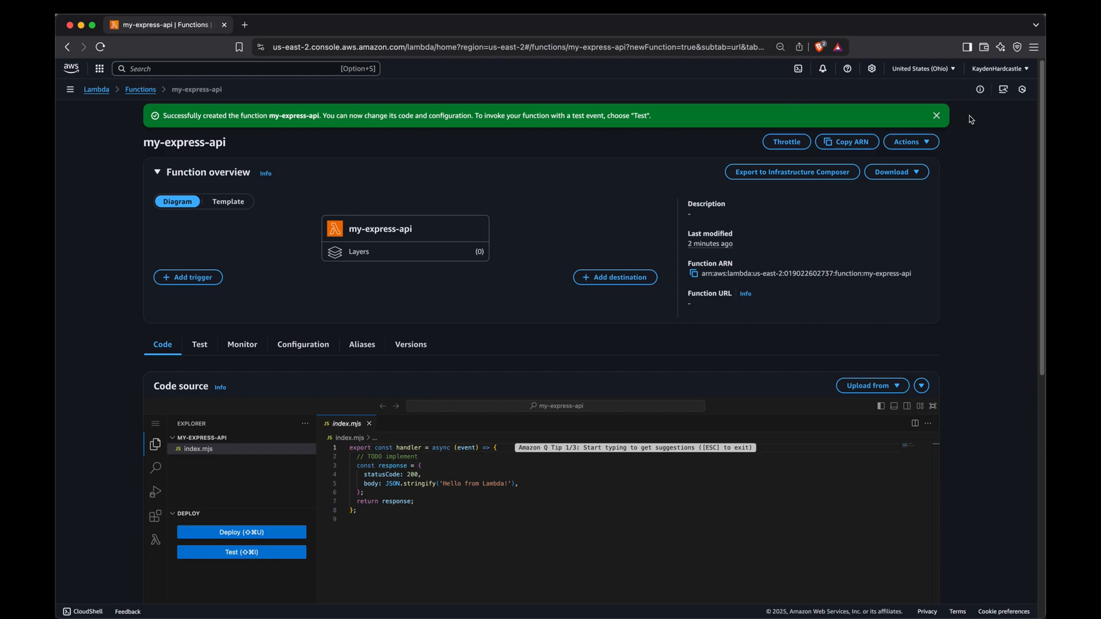
left_click(935, 115)
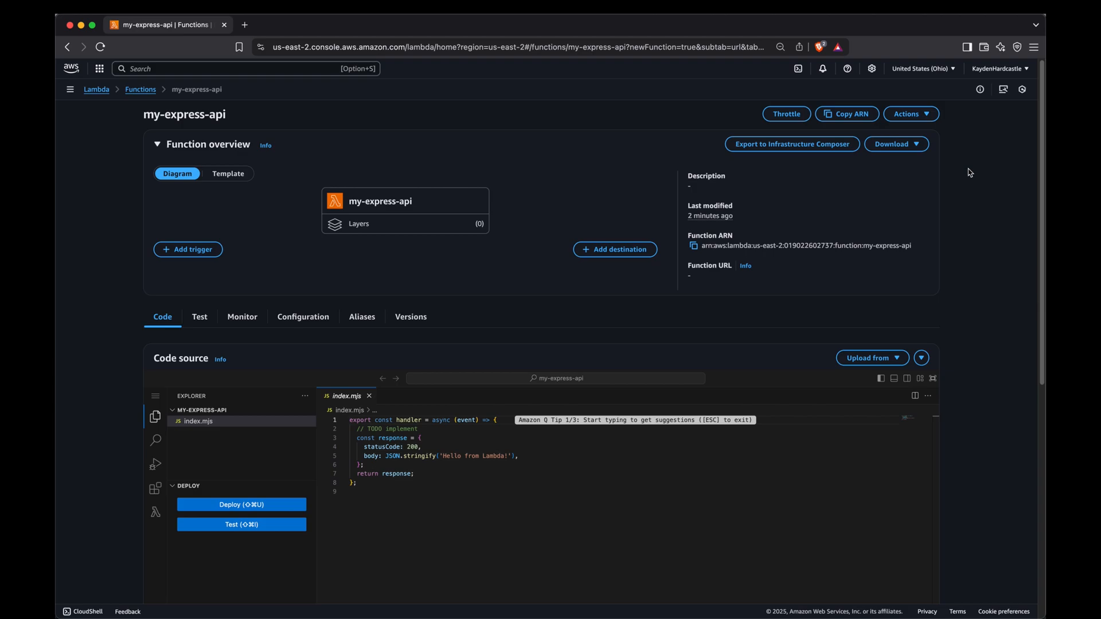
mouse_move(986, 363)
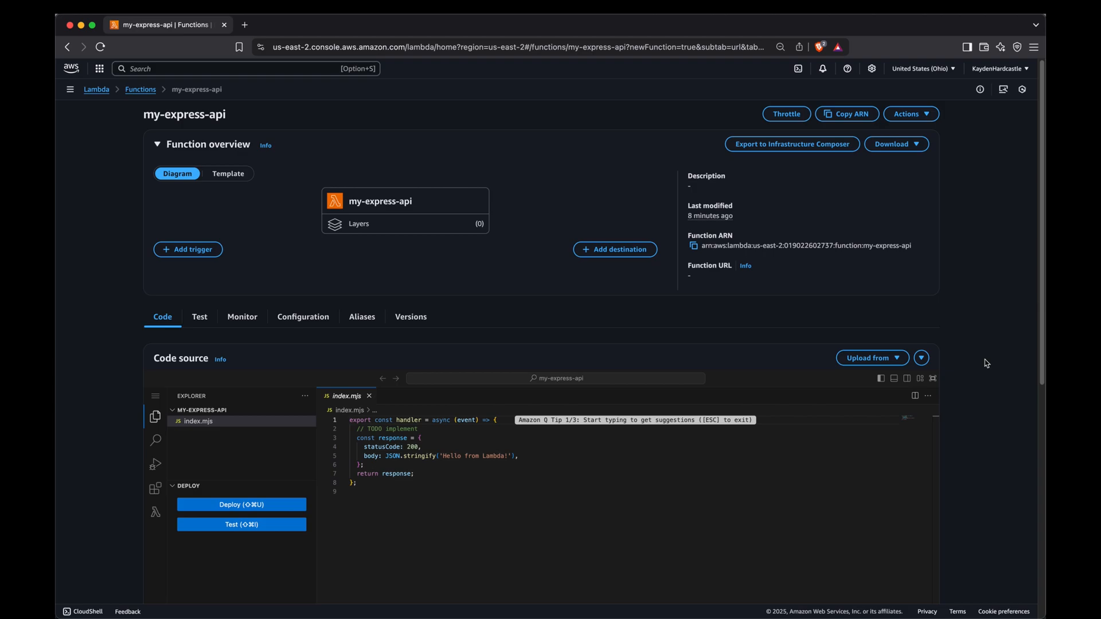
mouse_move(873, 357)
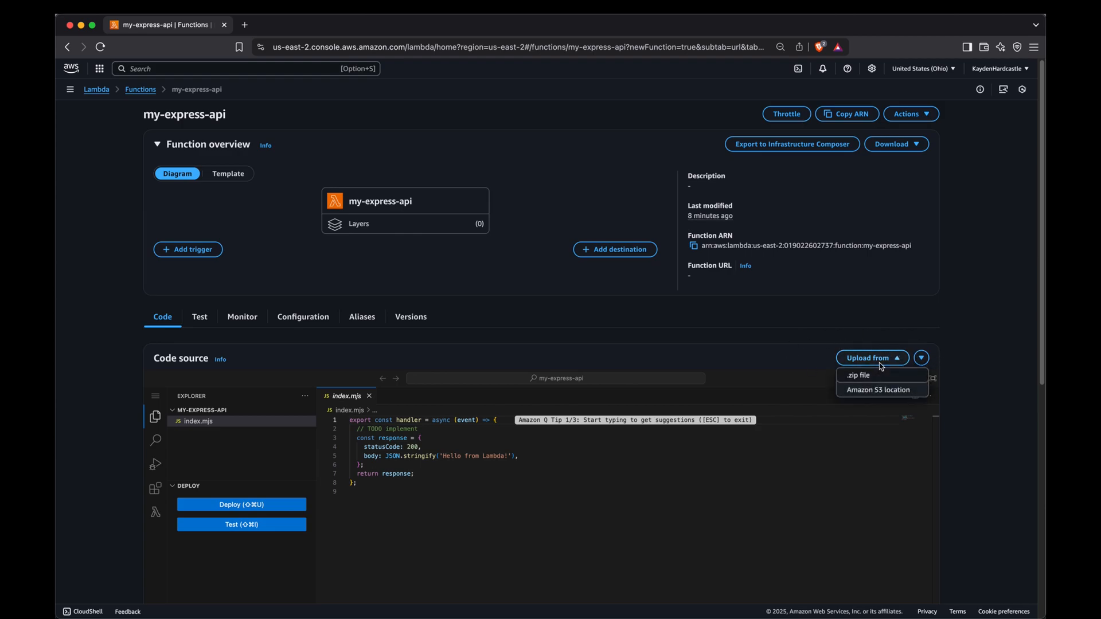
mouse_move(877, 375)
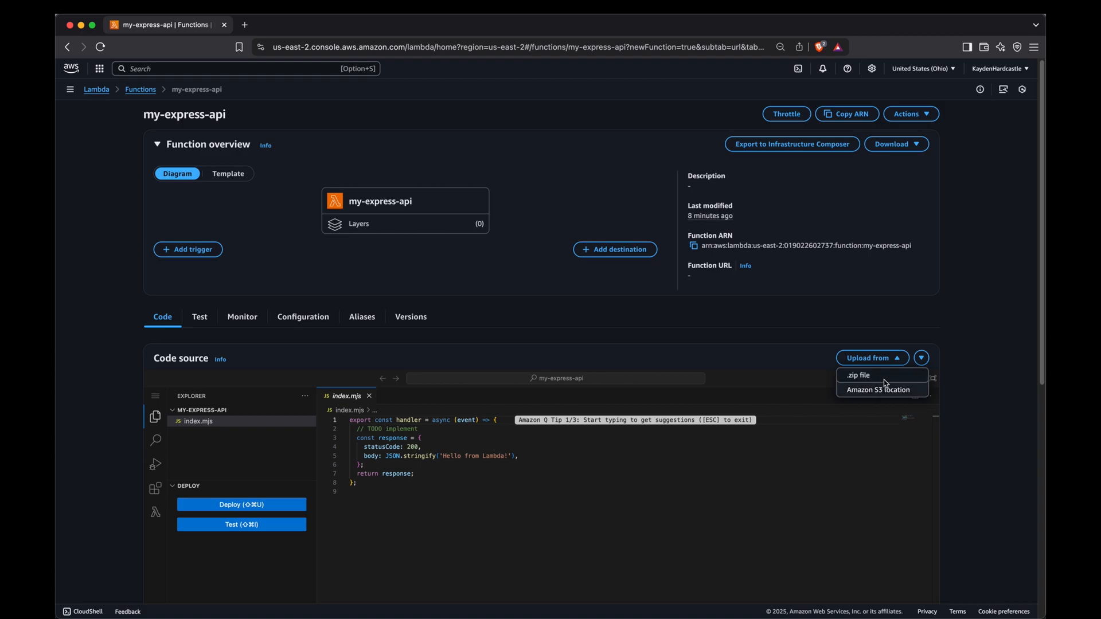
mouse_move(972, 354)
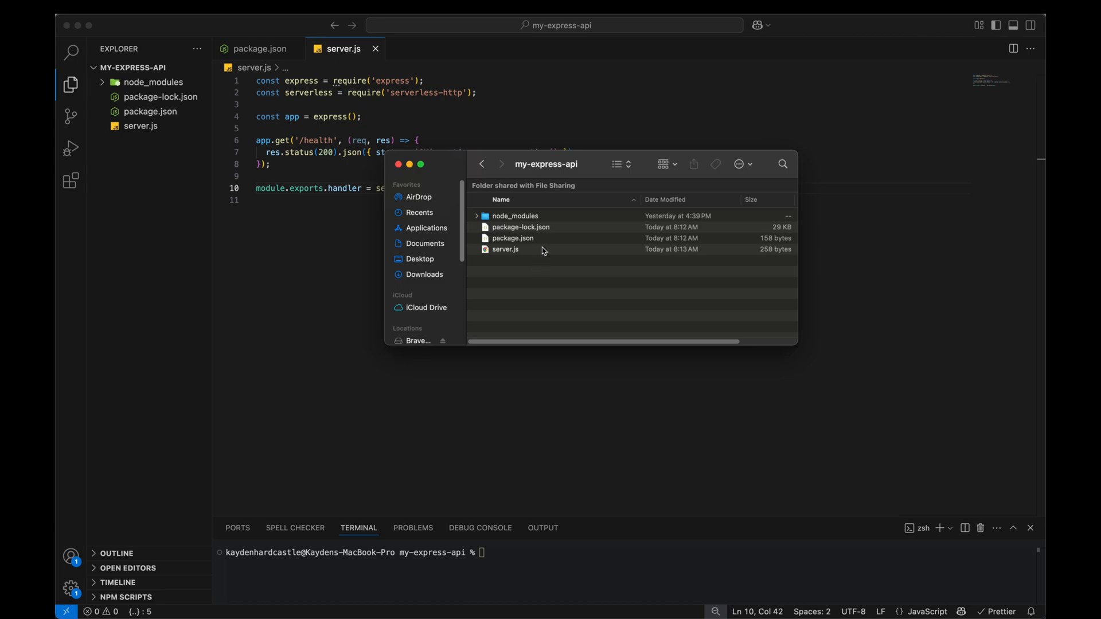
Select every file in the my-express-api folder and compress them into a zip.
key("cmd+a")
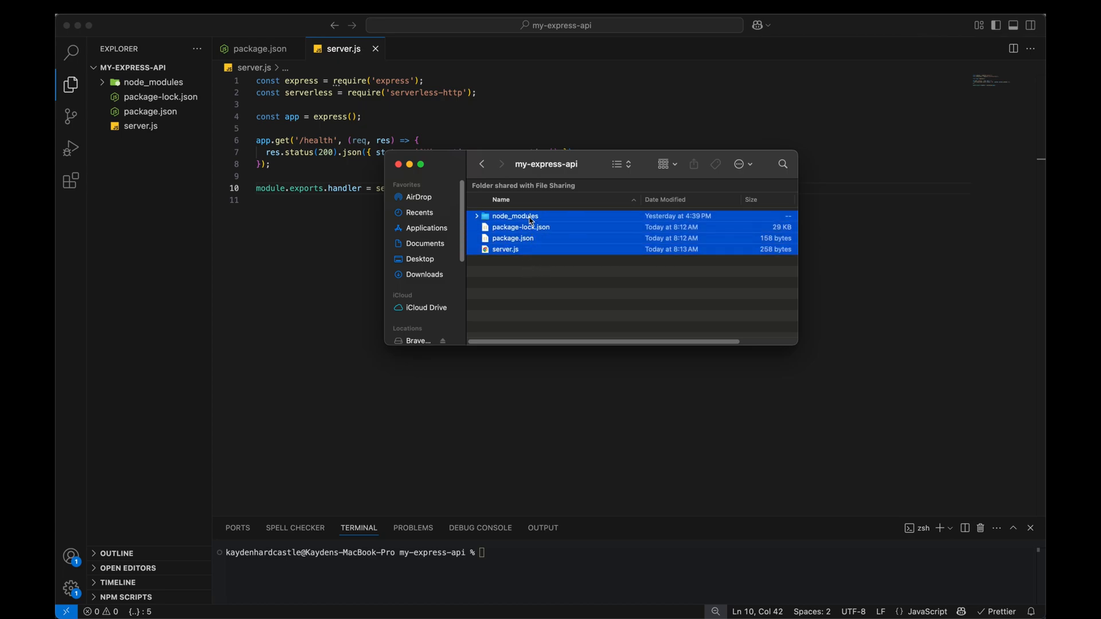
right_click(530, 219)
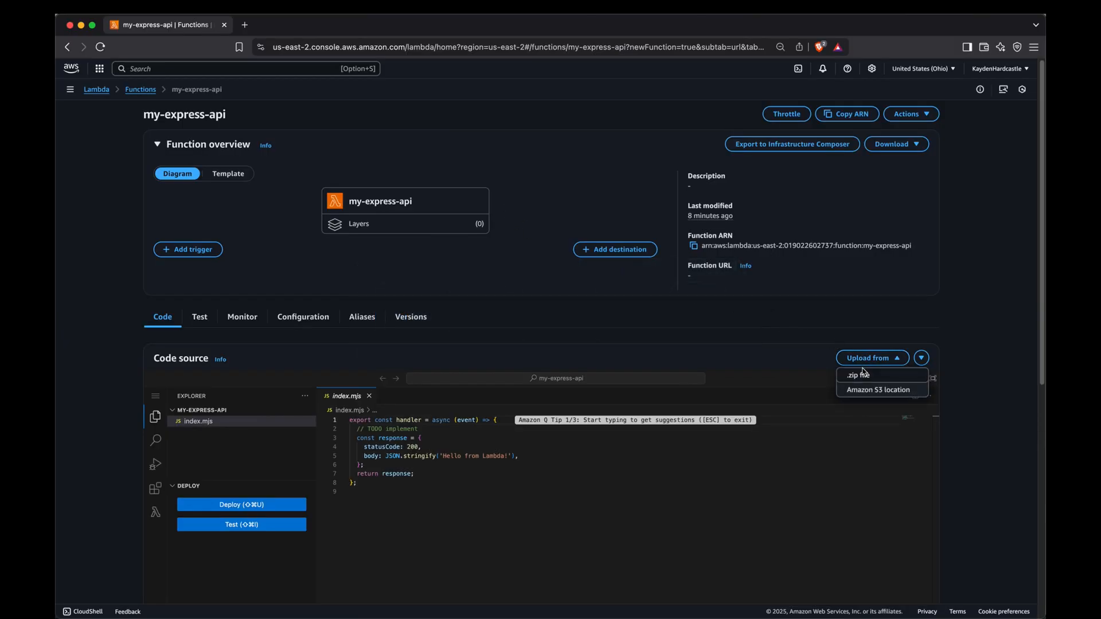
Upload Archive.zip as the function code so node_modules and server.js appear.
left_click(854, 373)
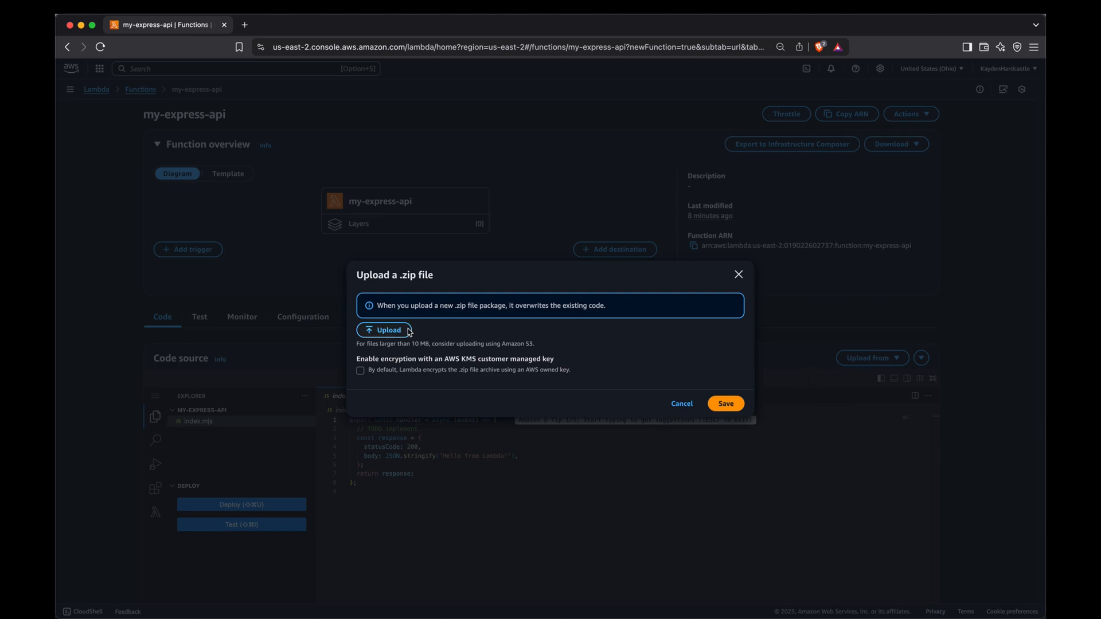
left_click(383, 330)
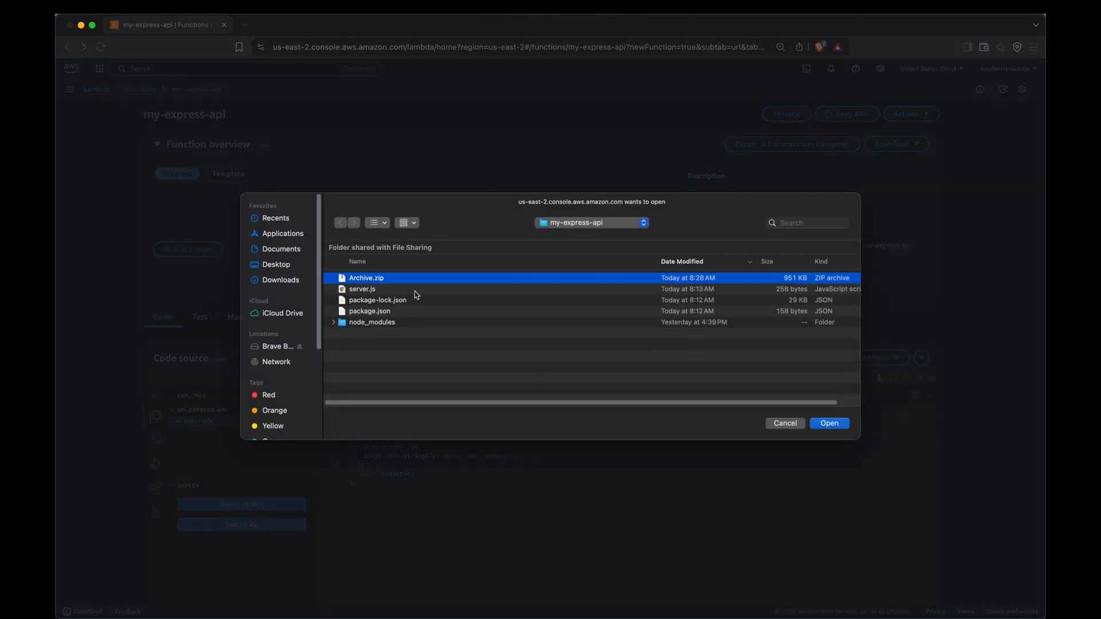
left_click(828, 423)
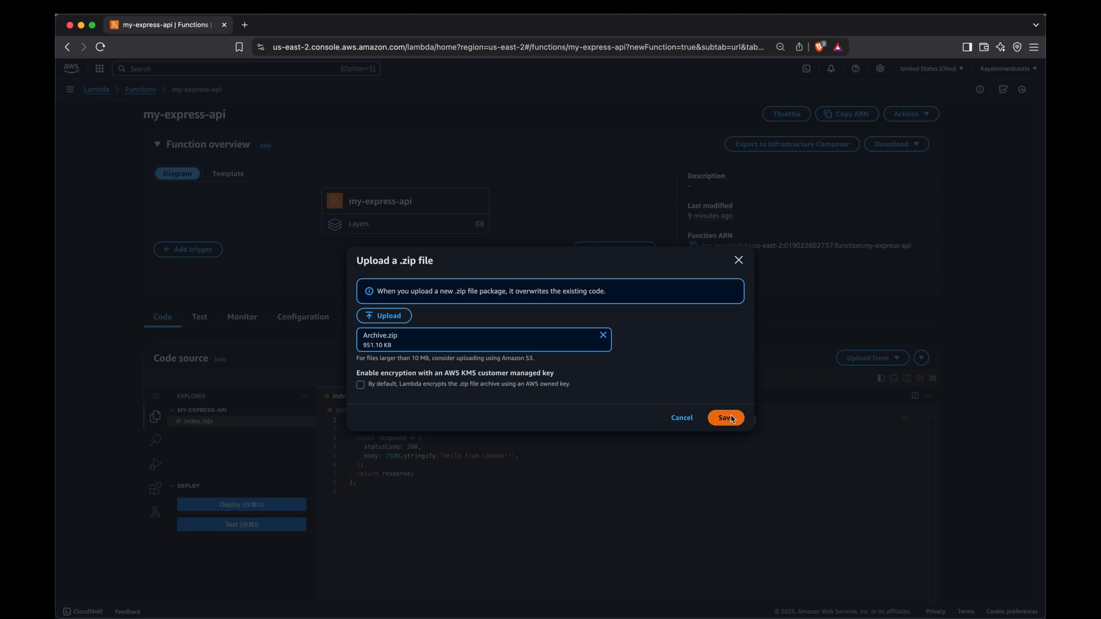
left_click(724, 417)
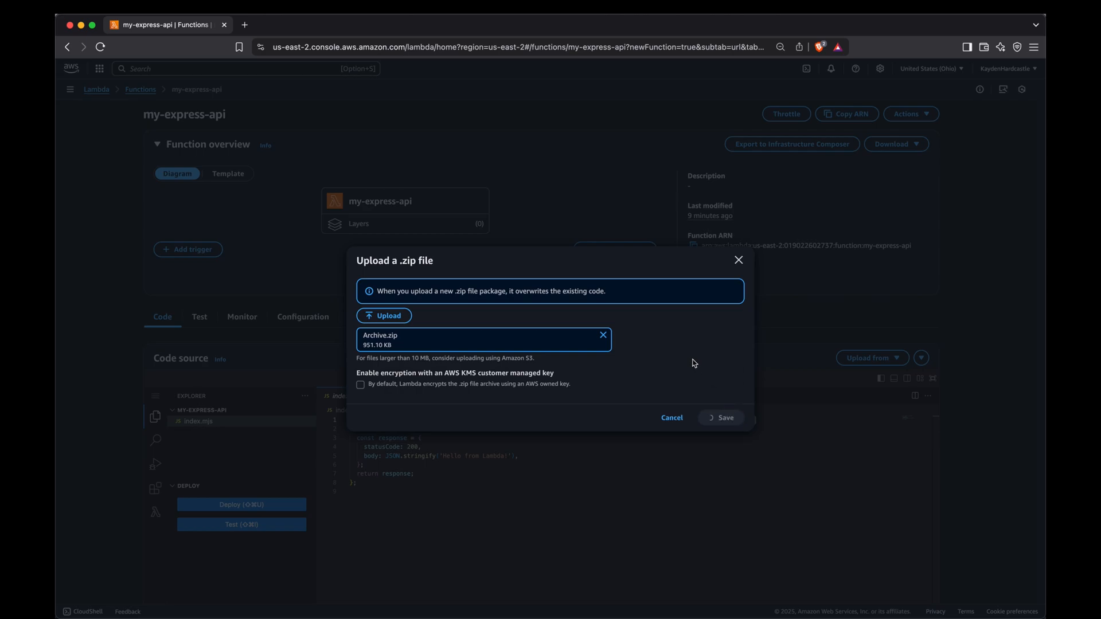
left_click(721, 418)
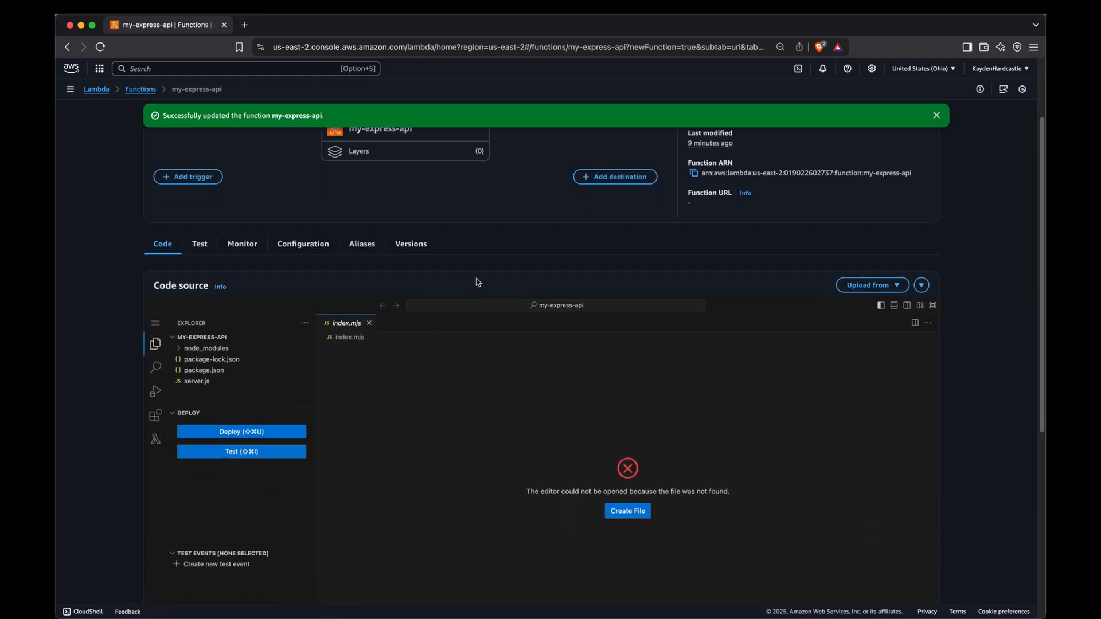
Scroll to Runtime settings (handler index.handler) and start editing them.
scroll("down", 3)
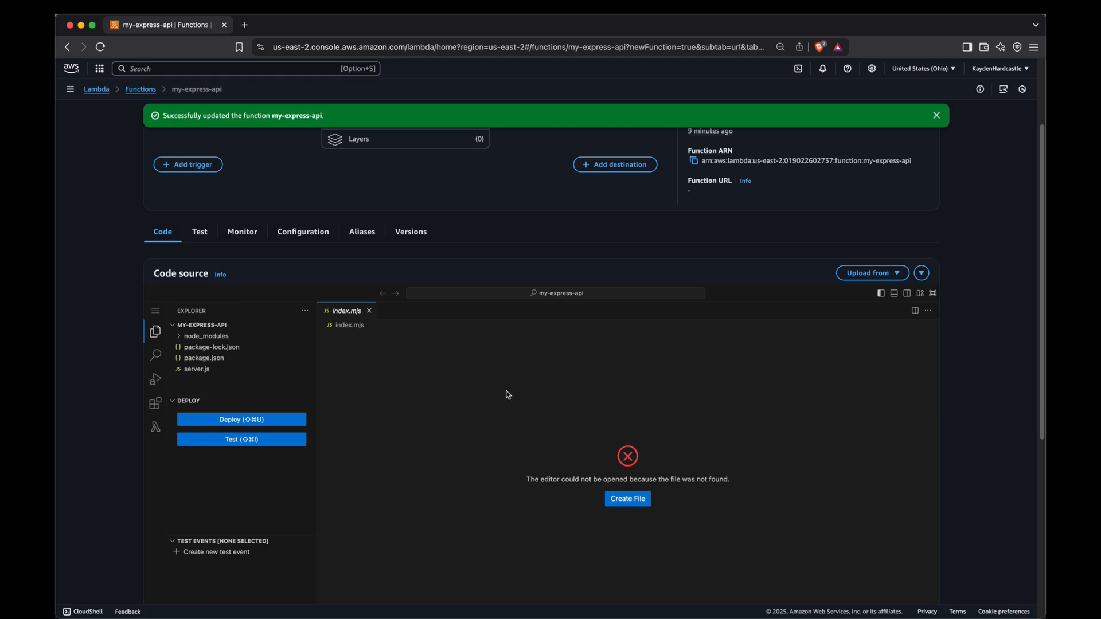
scroll("down", 3)
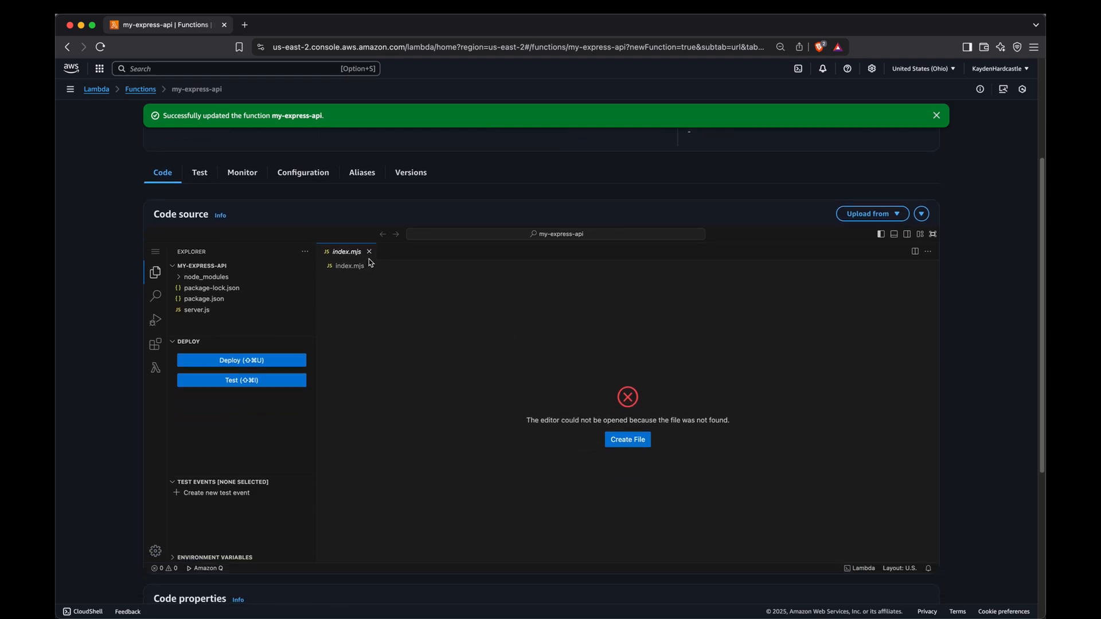
mouse_move(345, 259)
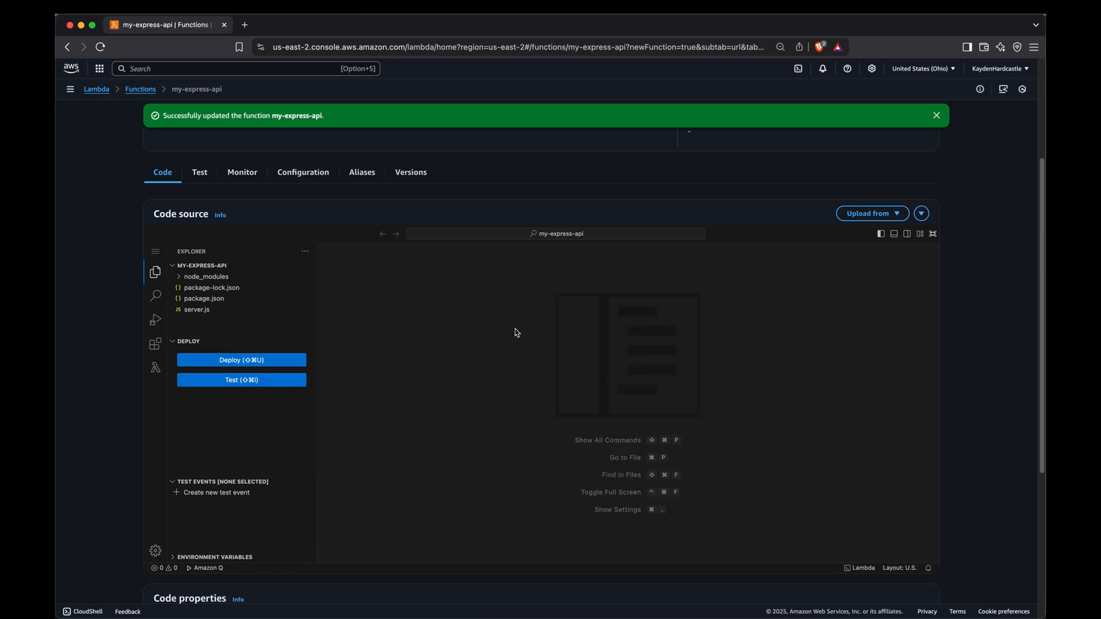
scroll("down", 3)
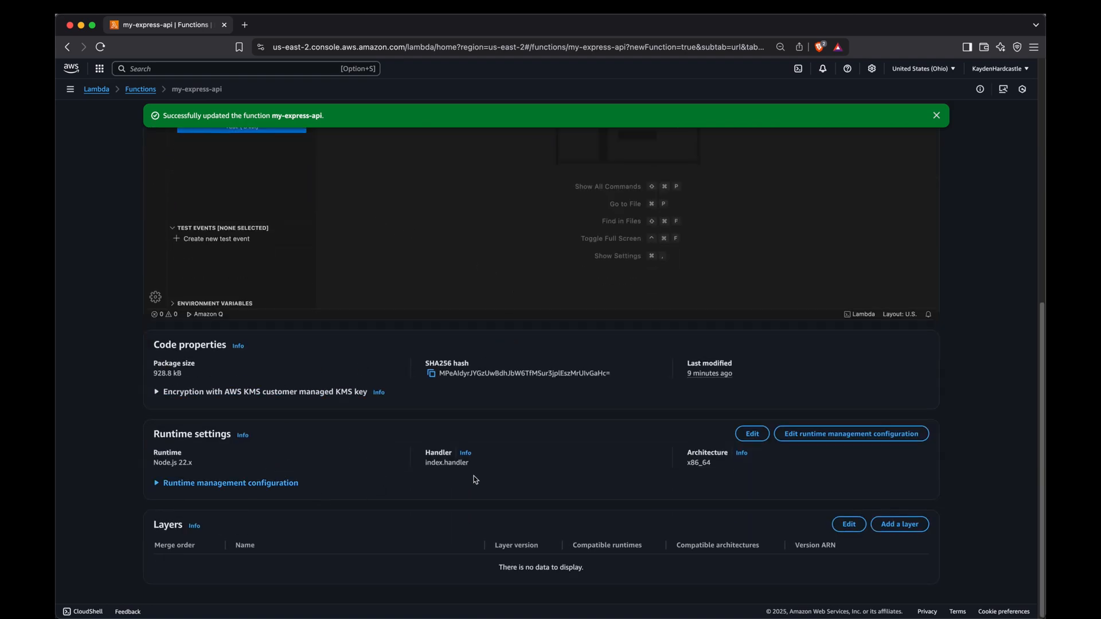
left_click(750, 433)
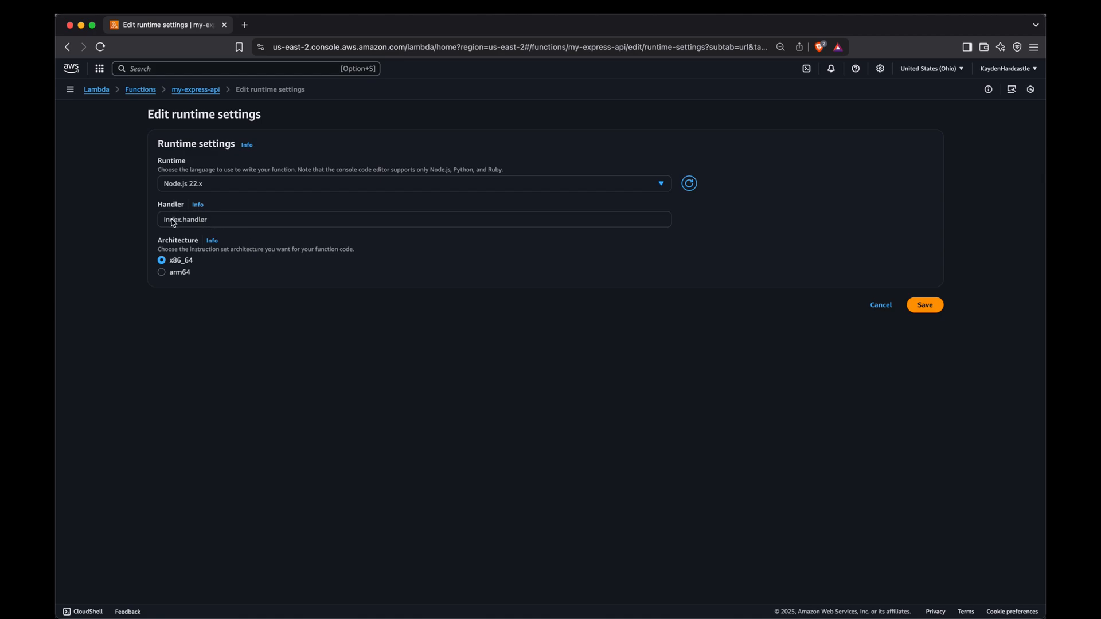
Replace the handler with server.handler and save the runtime settings.
double_click(173, 219)
type("server")
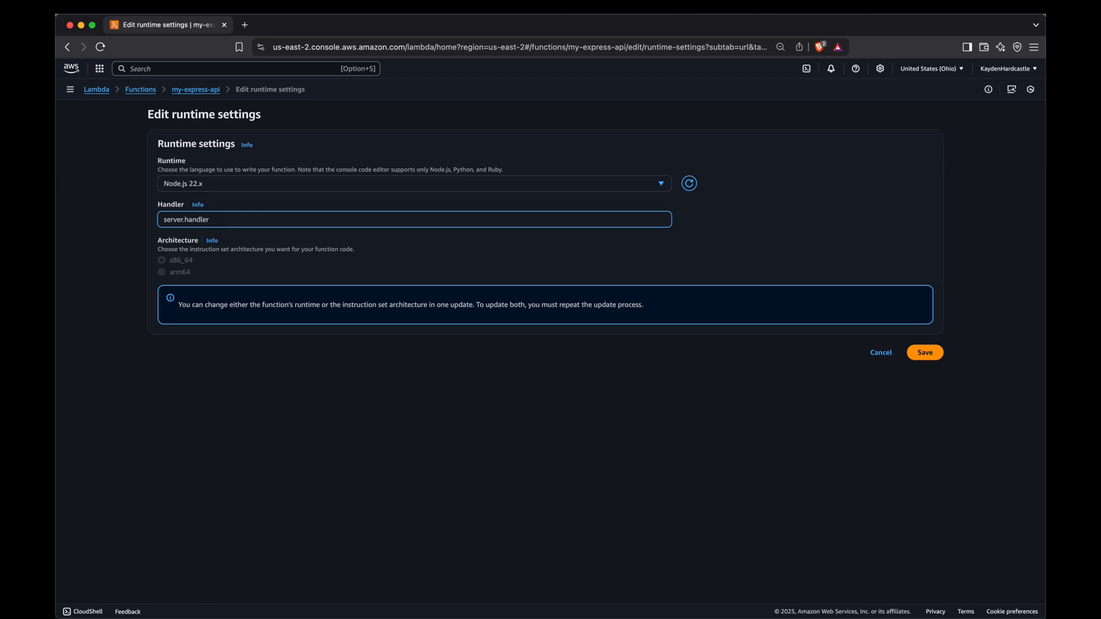
left_click(925, 352)
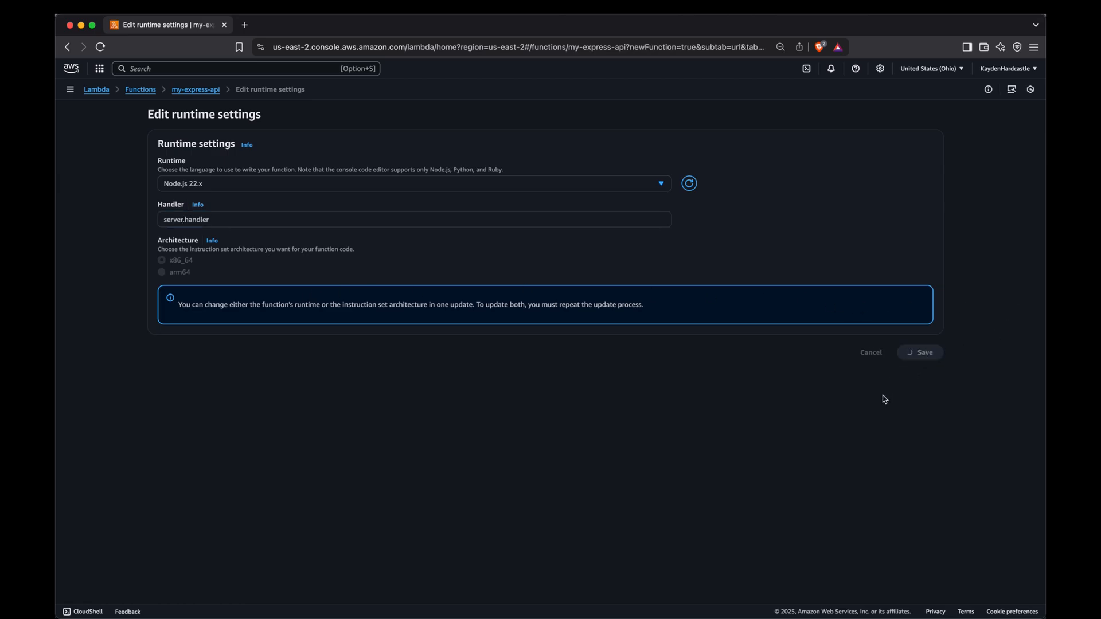
left_click(918, 352)
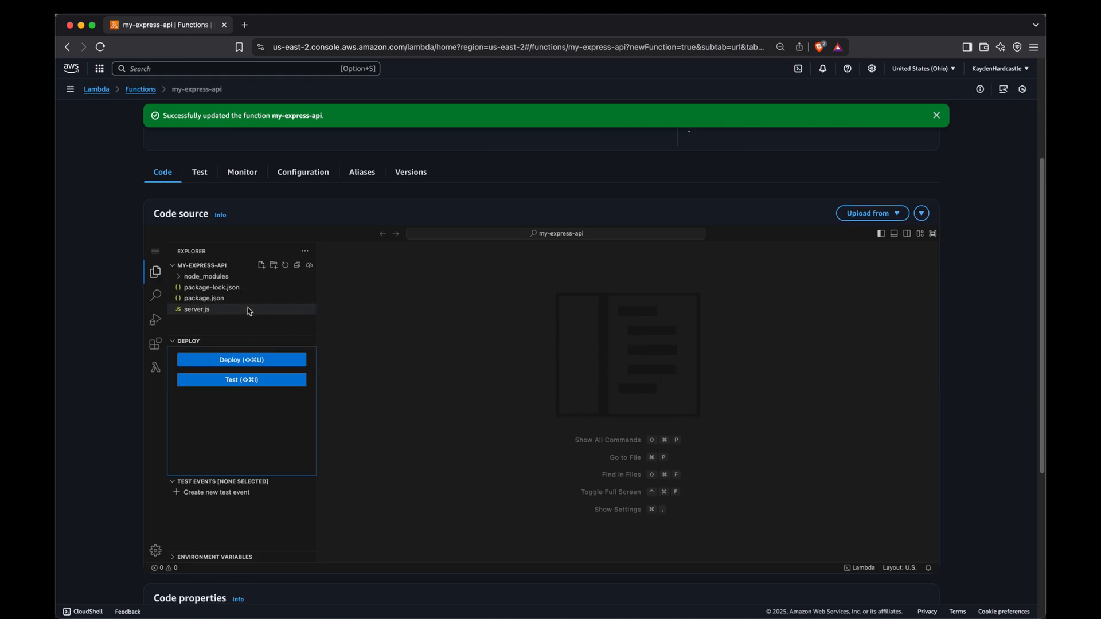
View server.js showing the Express health route and serverless handler export.
left_click(197, 308)
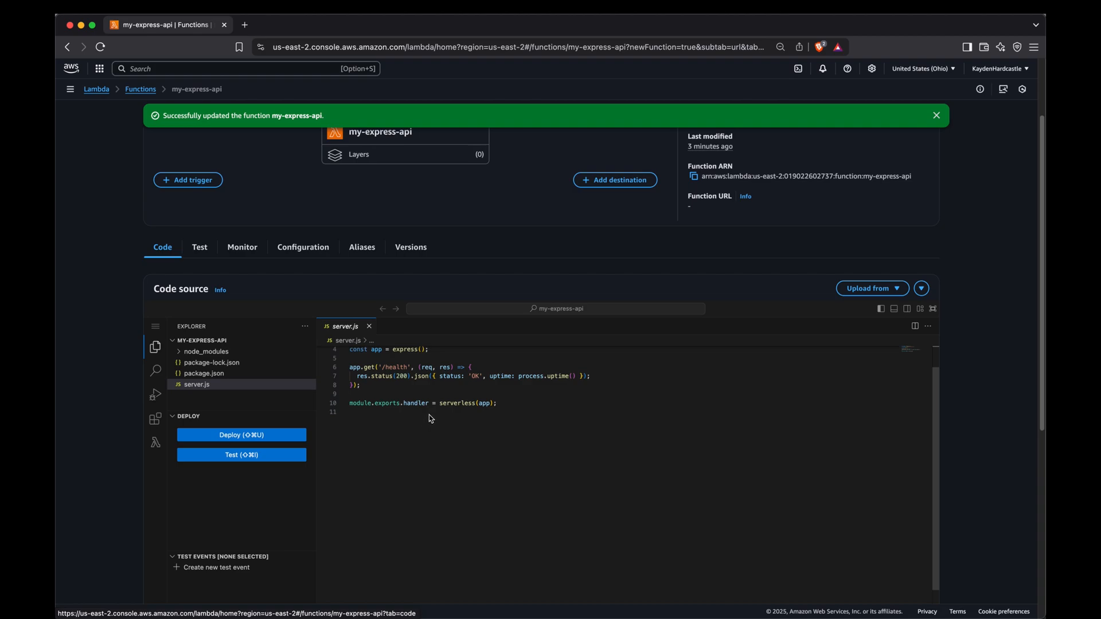
mouse_move(239, 387)
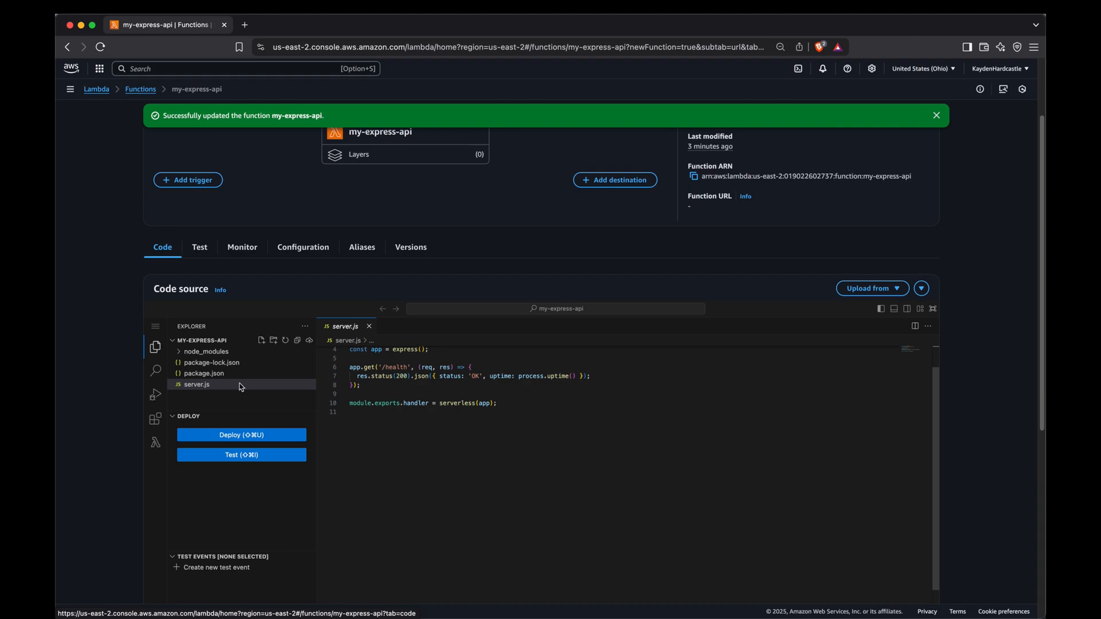
mouse_move(217, 267)
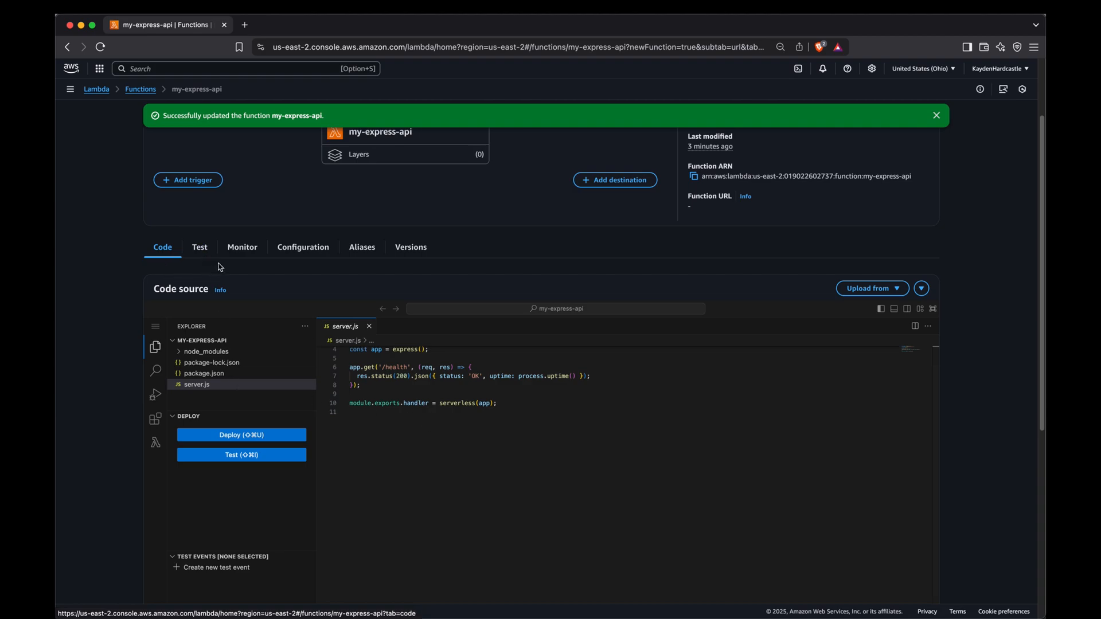
mouse_move(259, 288)
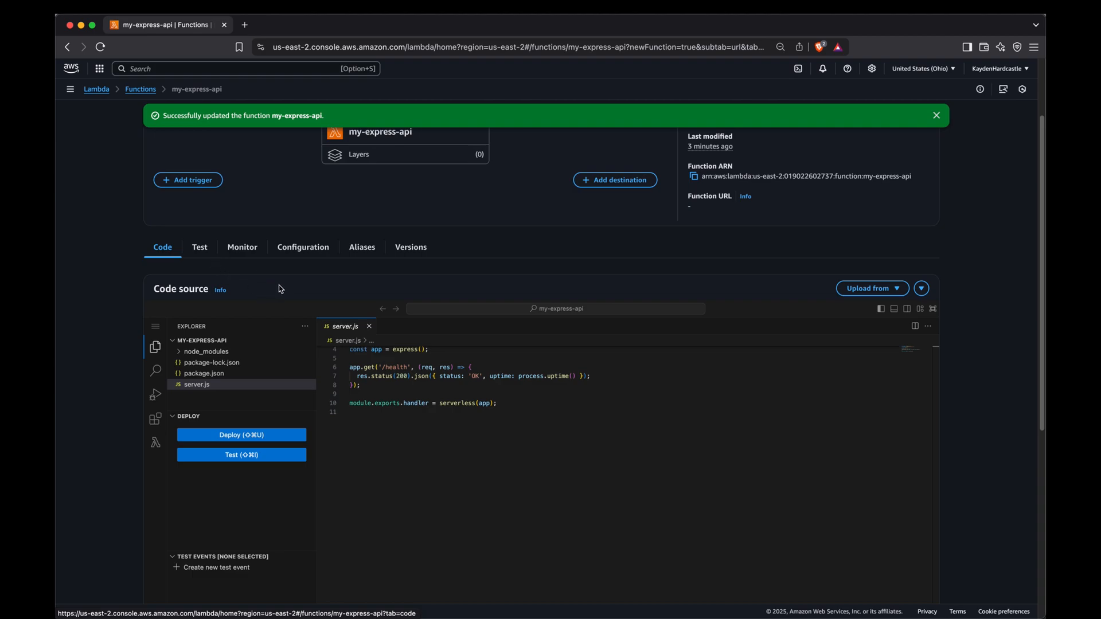
mouse_move(273, 285)
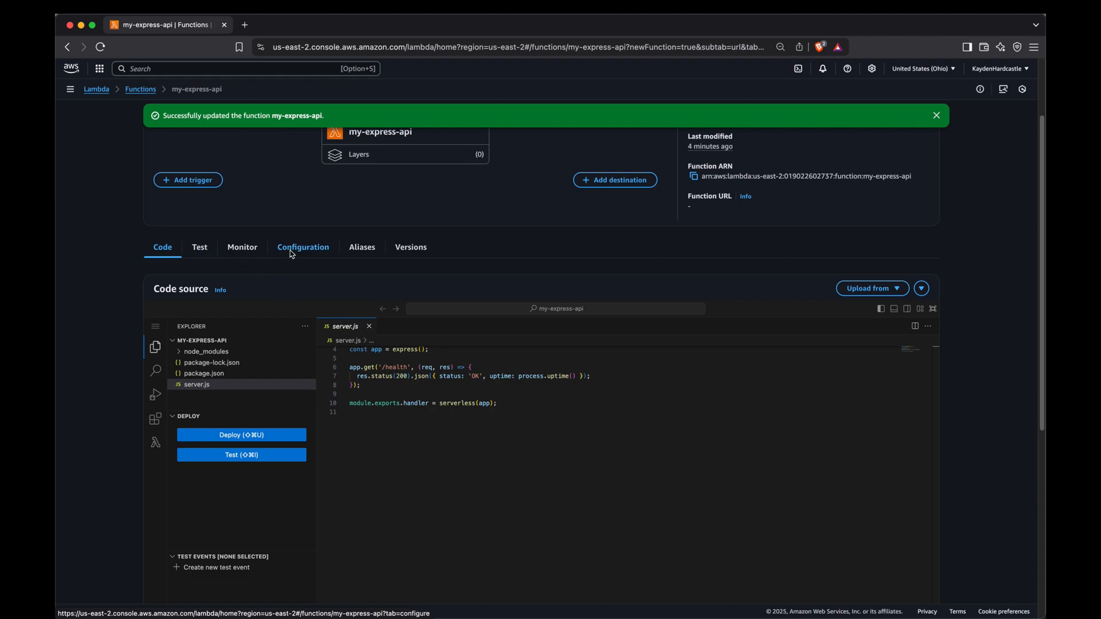
Reach the Configure Function URL page for my-express-api from the Configuration tab.
left_click(303, 246)
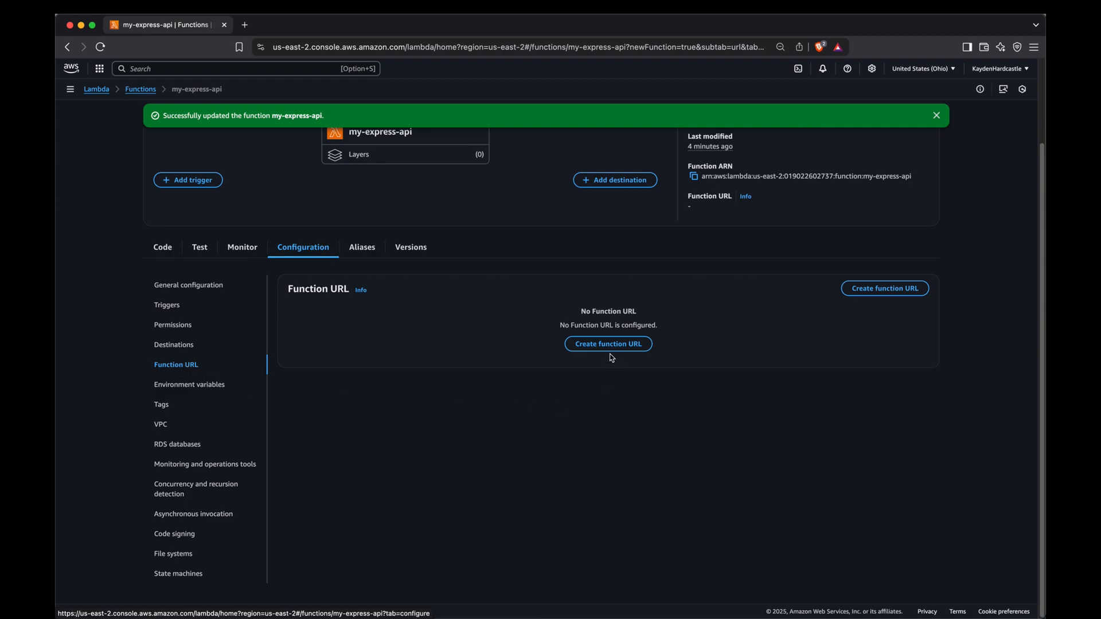
left_click(608, 343)
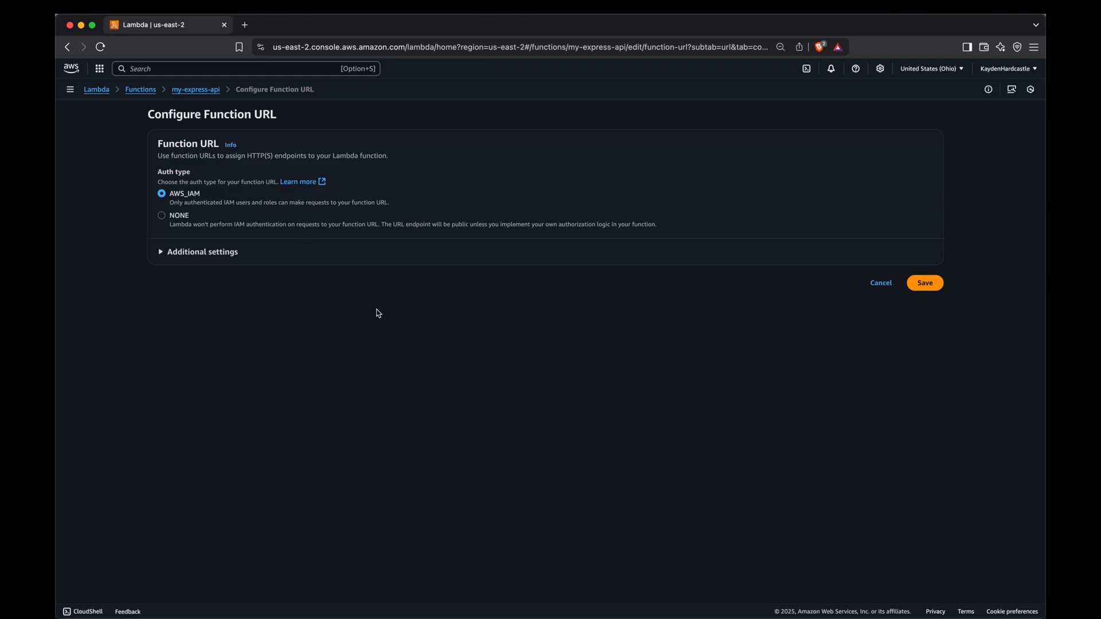
mouse_move(162, 216)
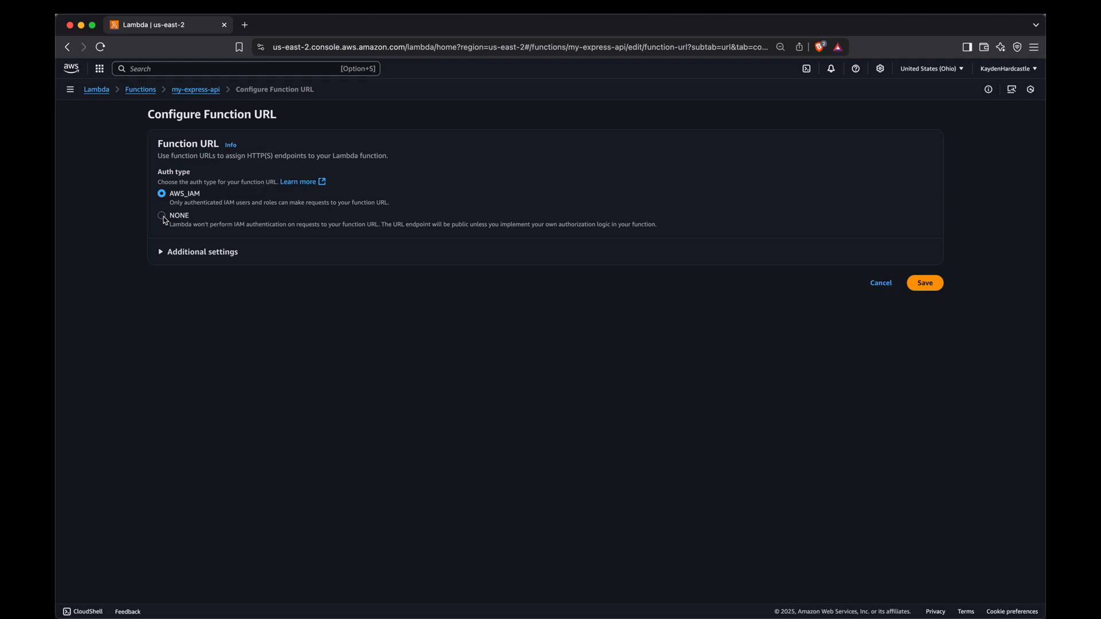
Save a public function URL with auth type NONE for my-express-api.
left_click(162, 215)
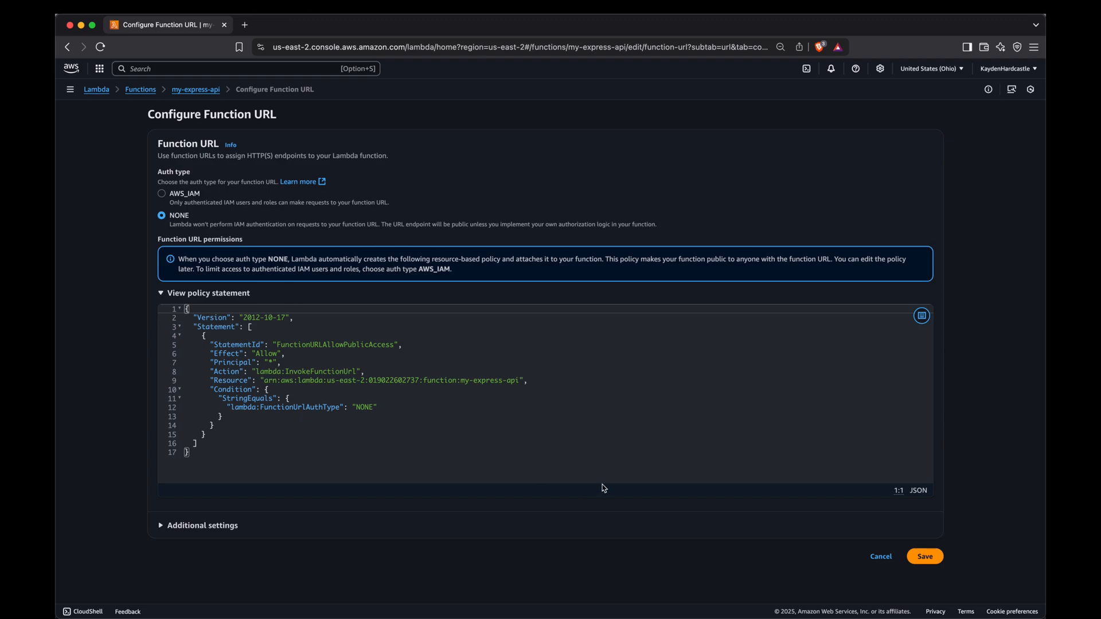
mouse_move(496, 423)
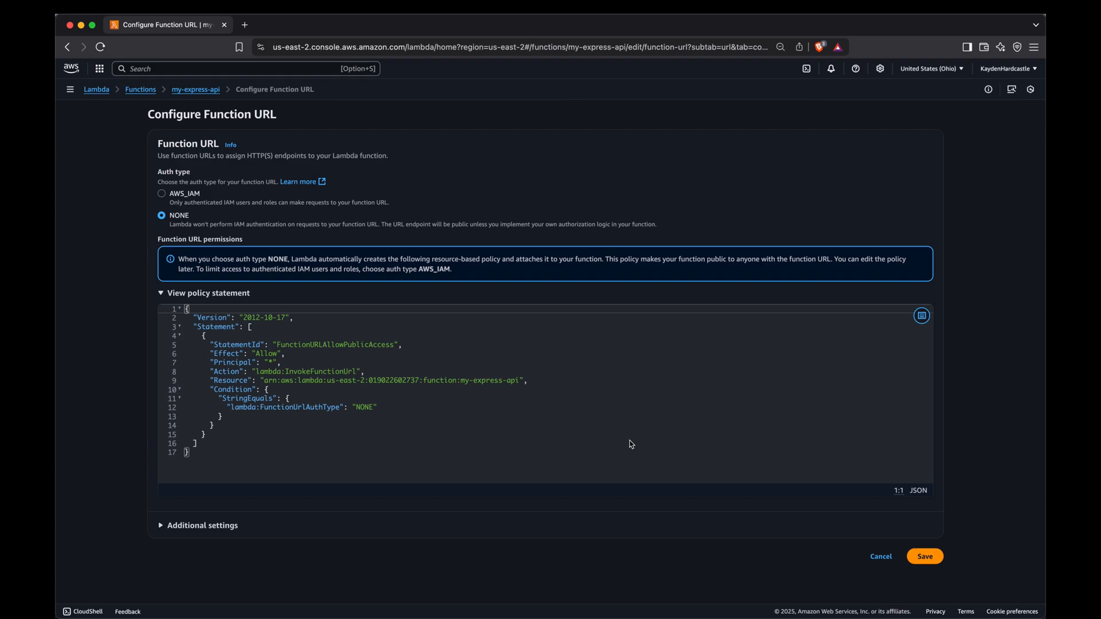
mouse_move(286, 237)
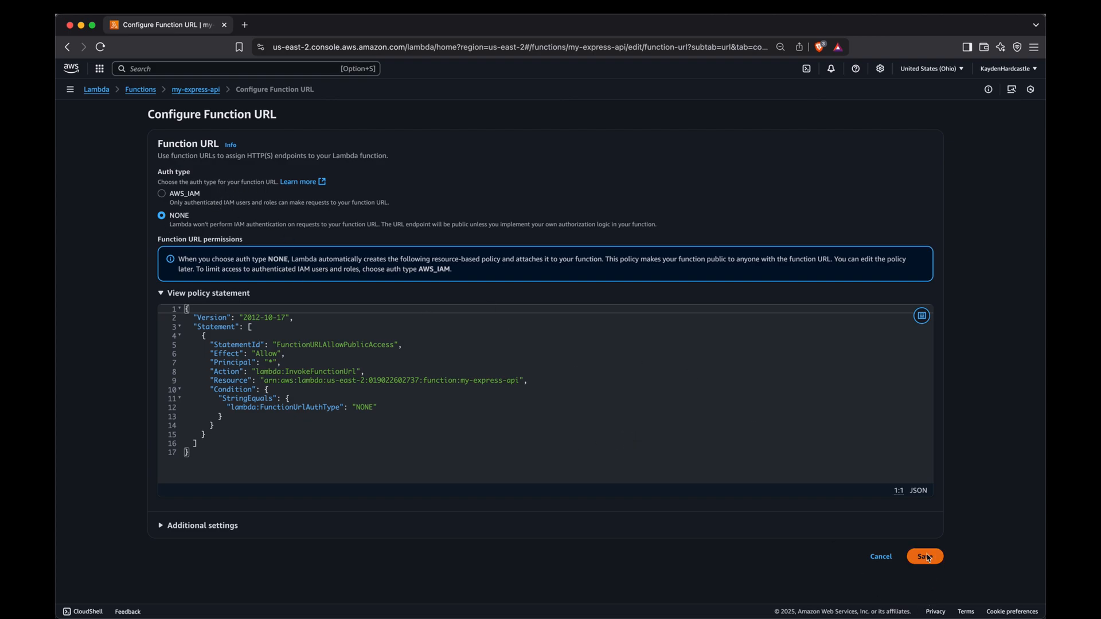
left_click(924, 556)
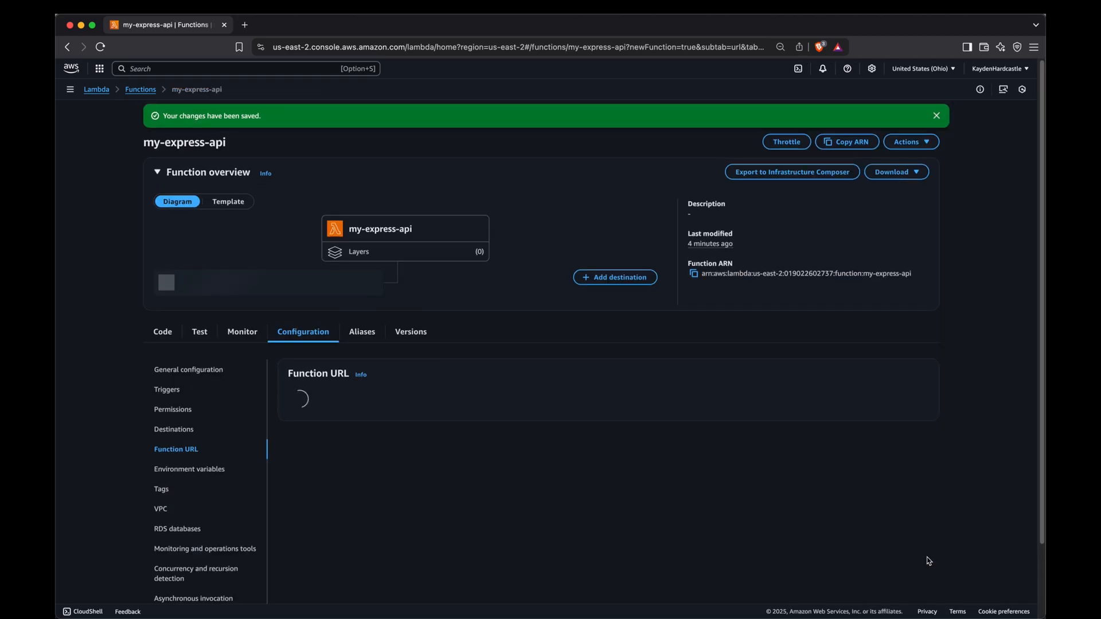